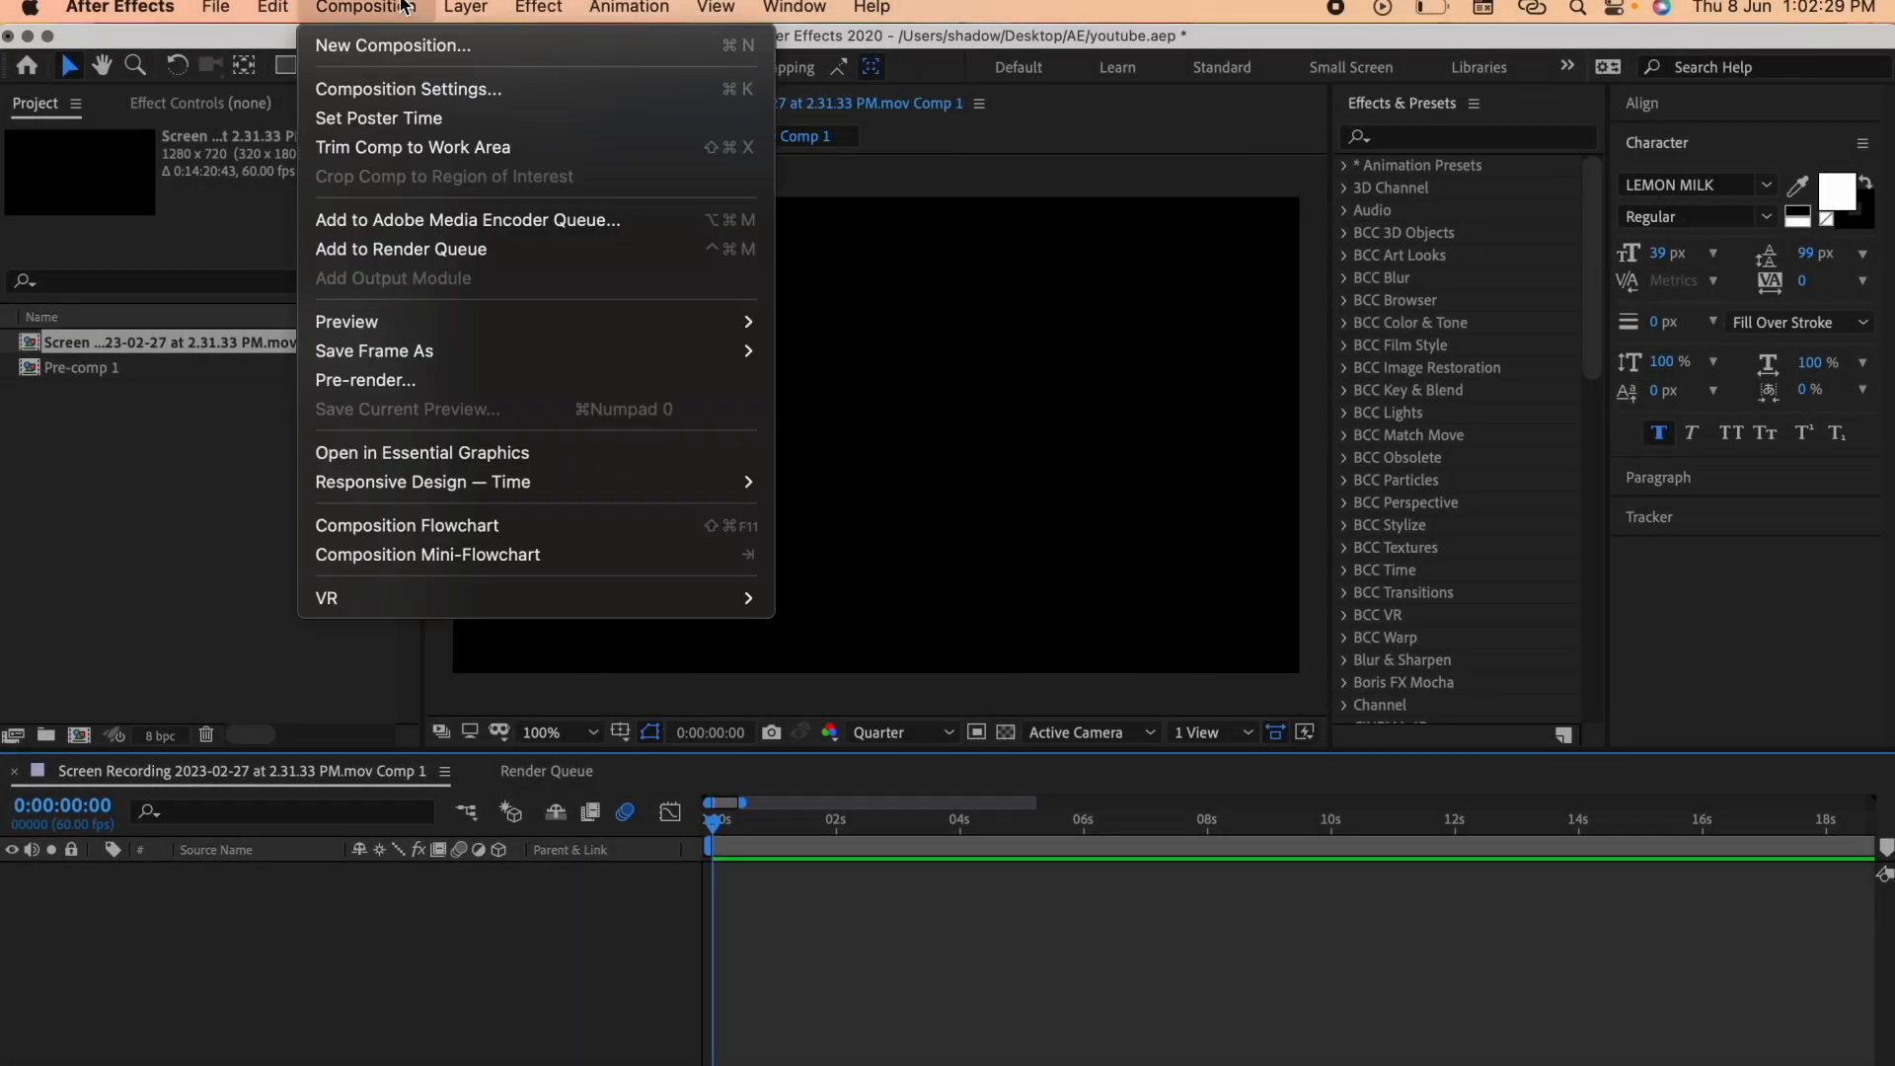
Set the composition Width and Height to 1080 pixels in Composition Settings
{"action": "left_click", "coordinate": [408, 88]}
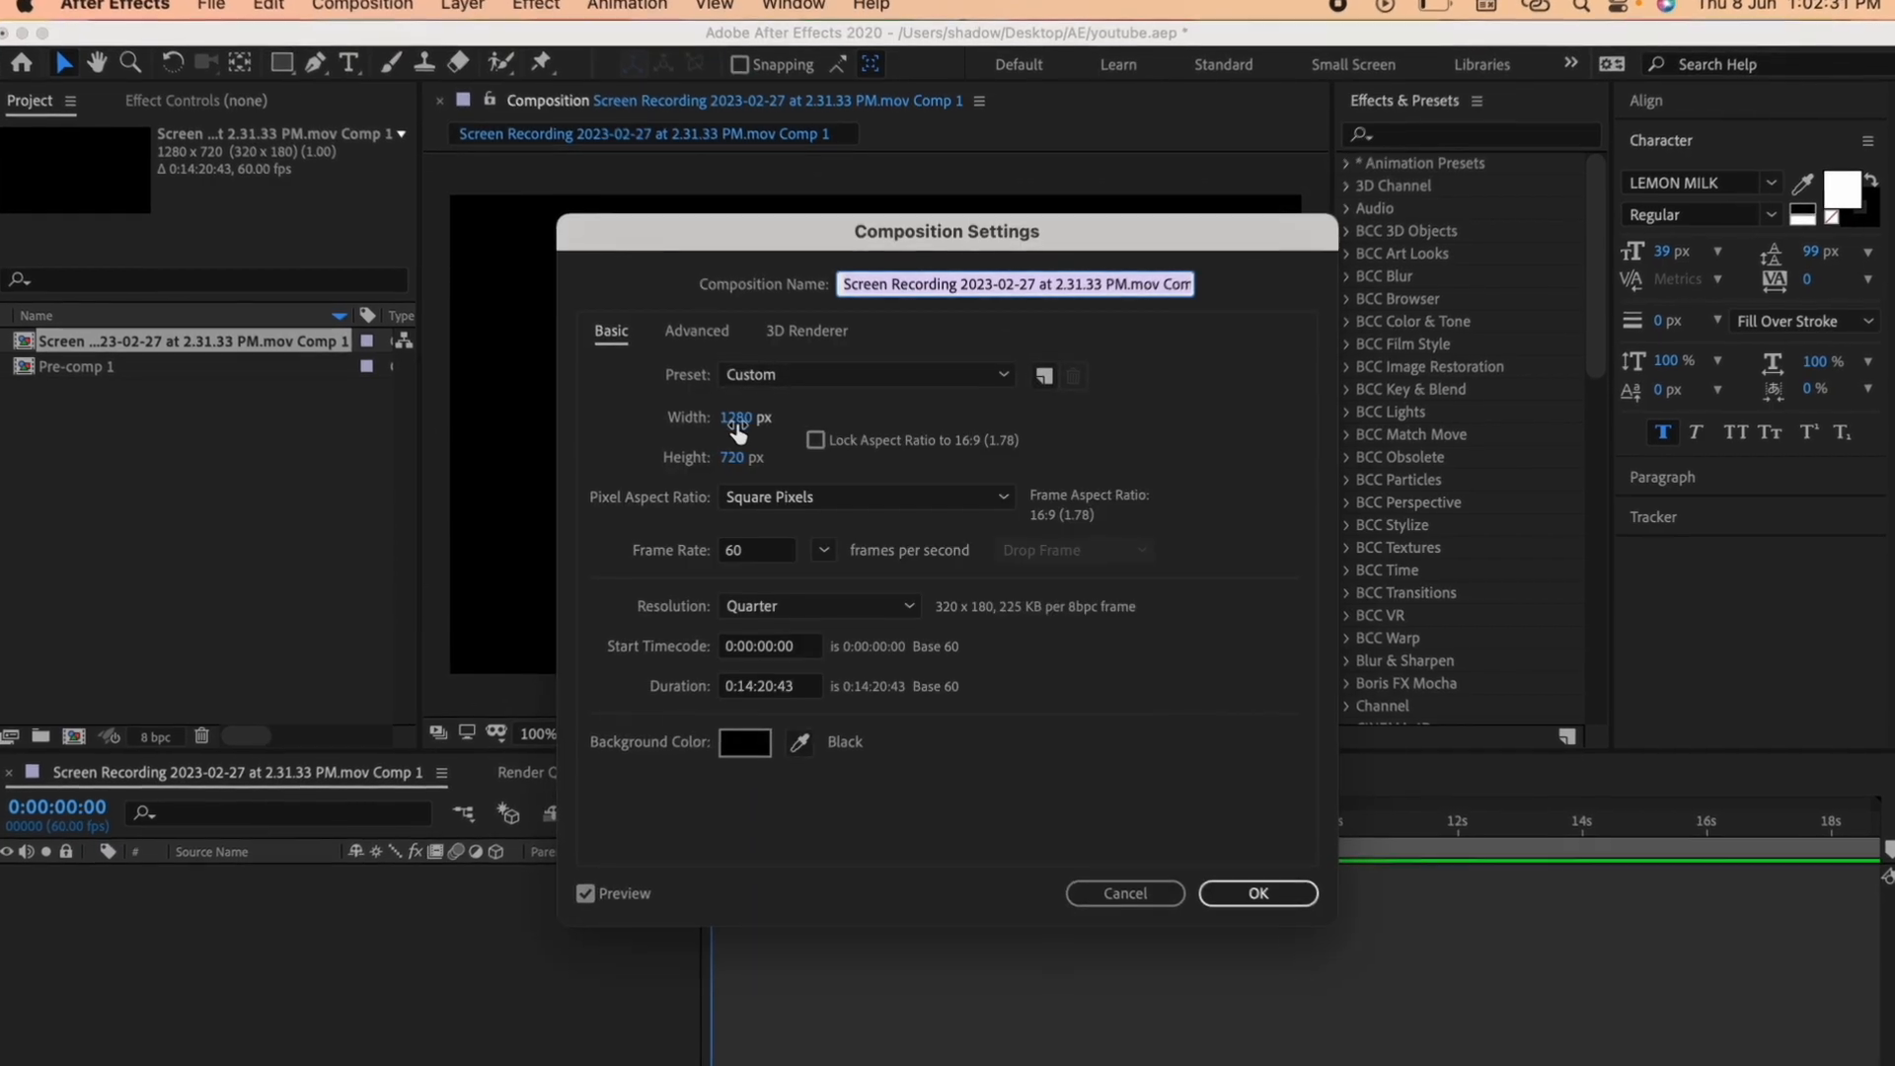
{"action": "type", "text": "1080"}
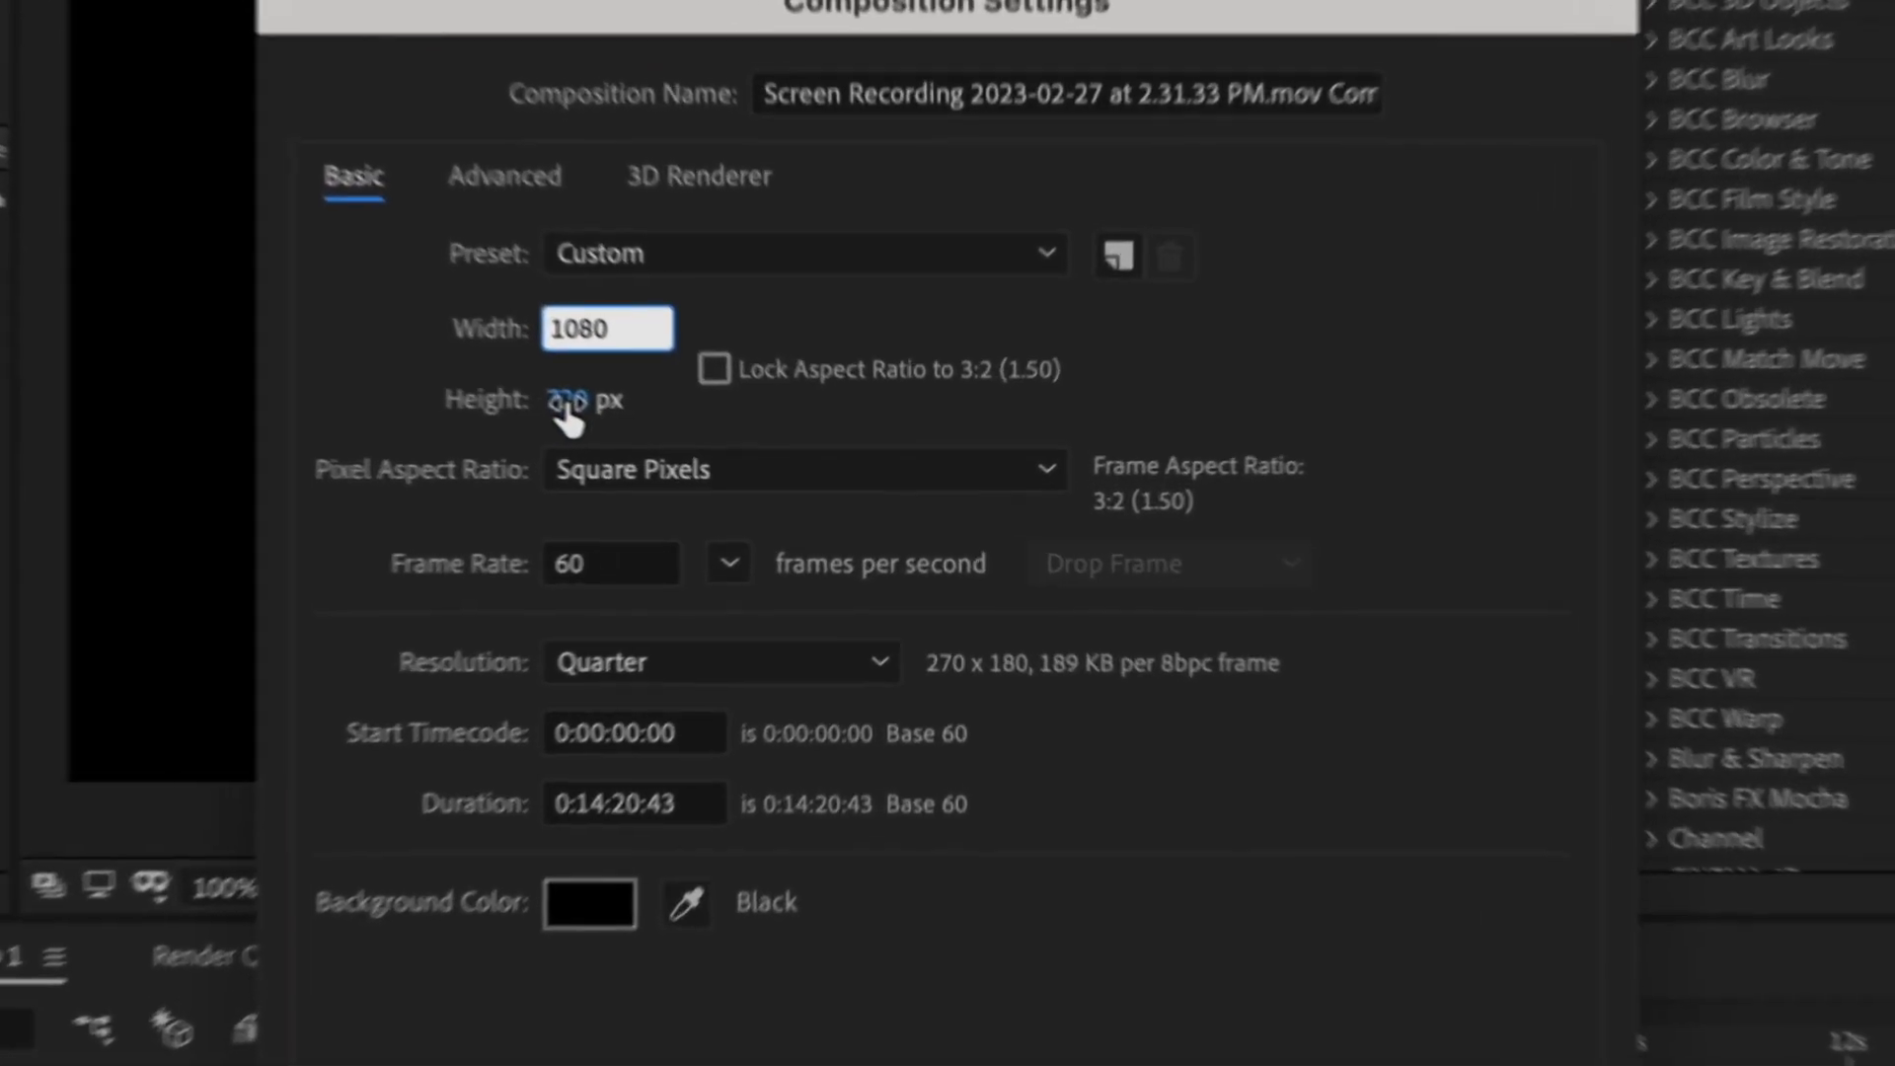
{"action": "type", "text": "1080"}
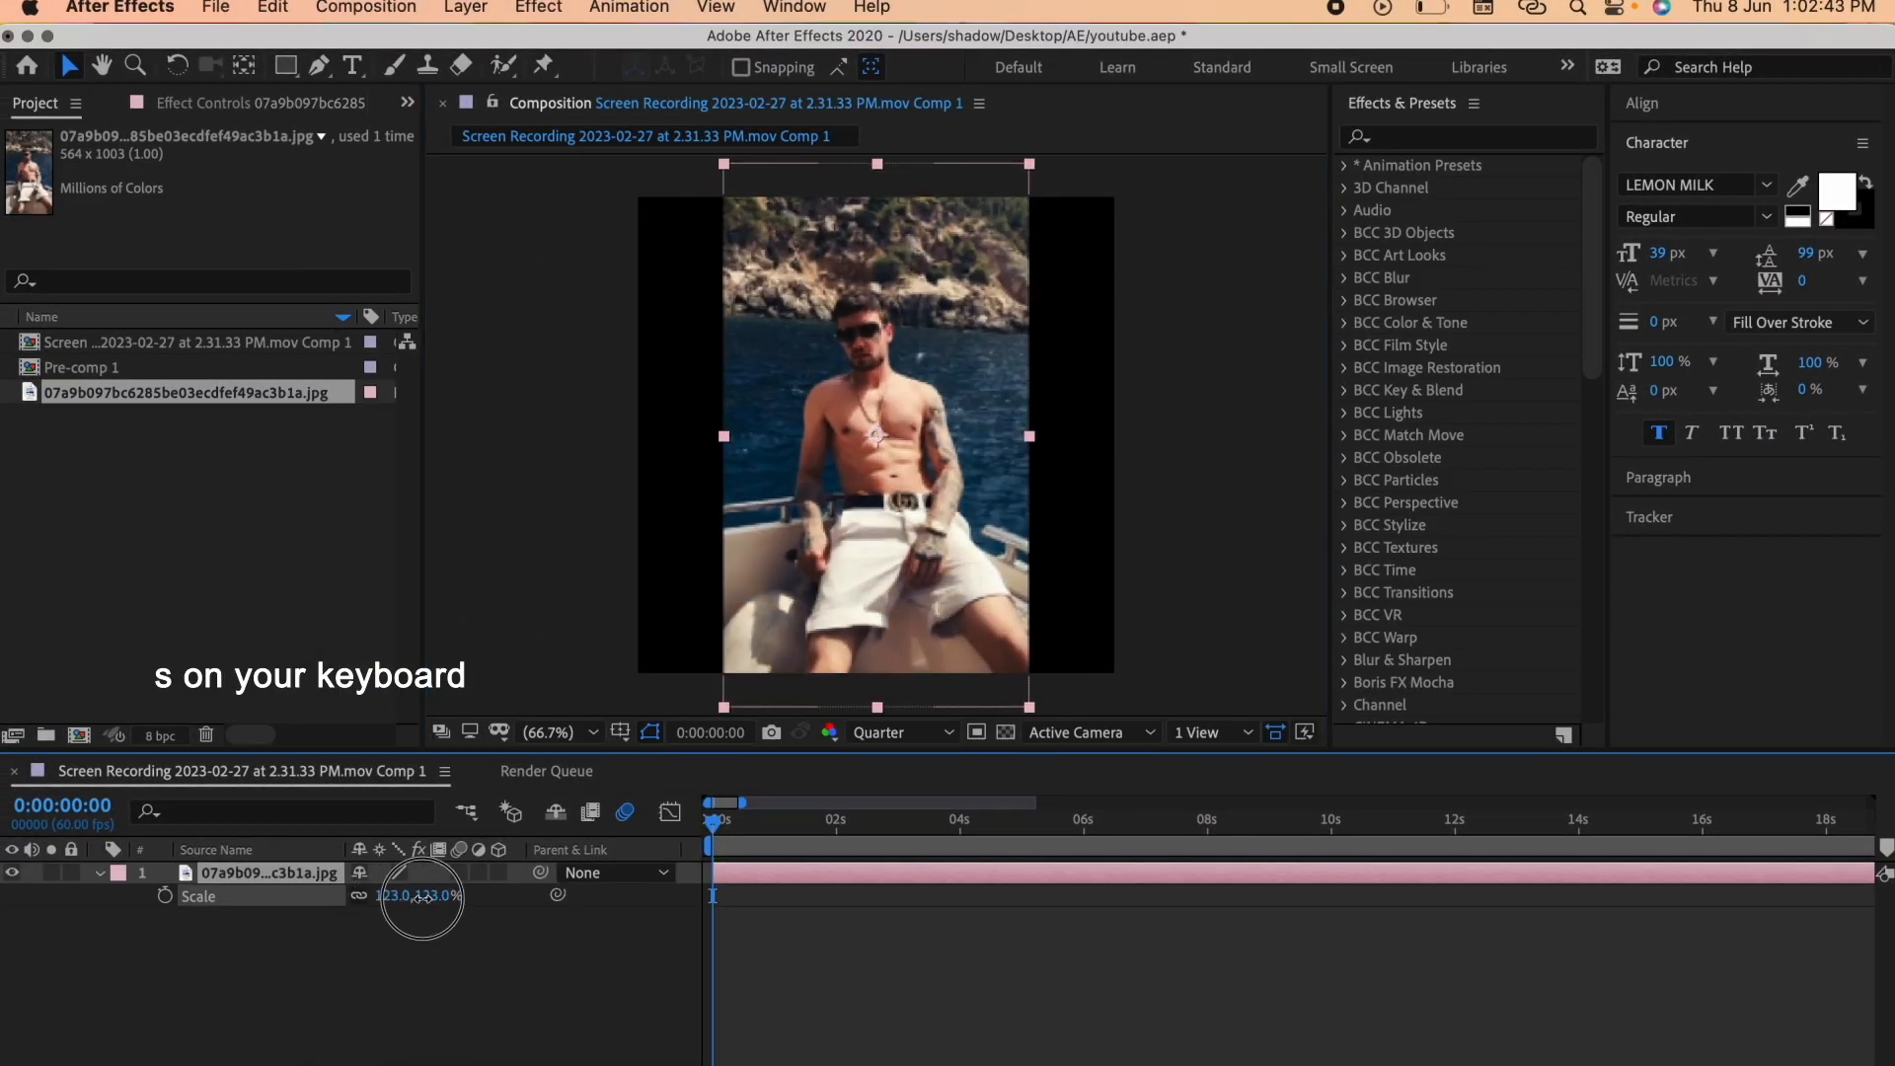
Pre-compose the 215%-scaled photo layer into a new composition (Cmd+Shift+C)
{"action": "key", "text": "cmd+shift+c"}
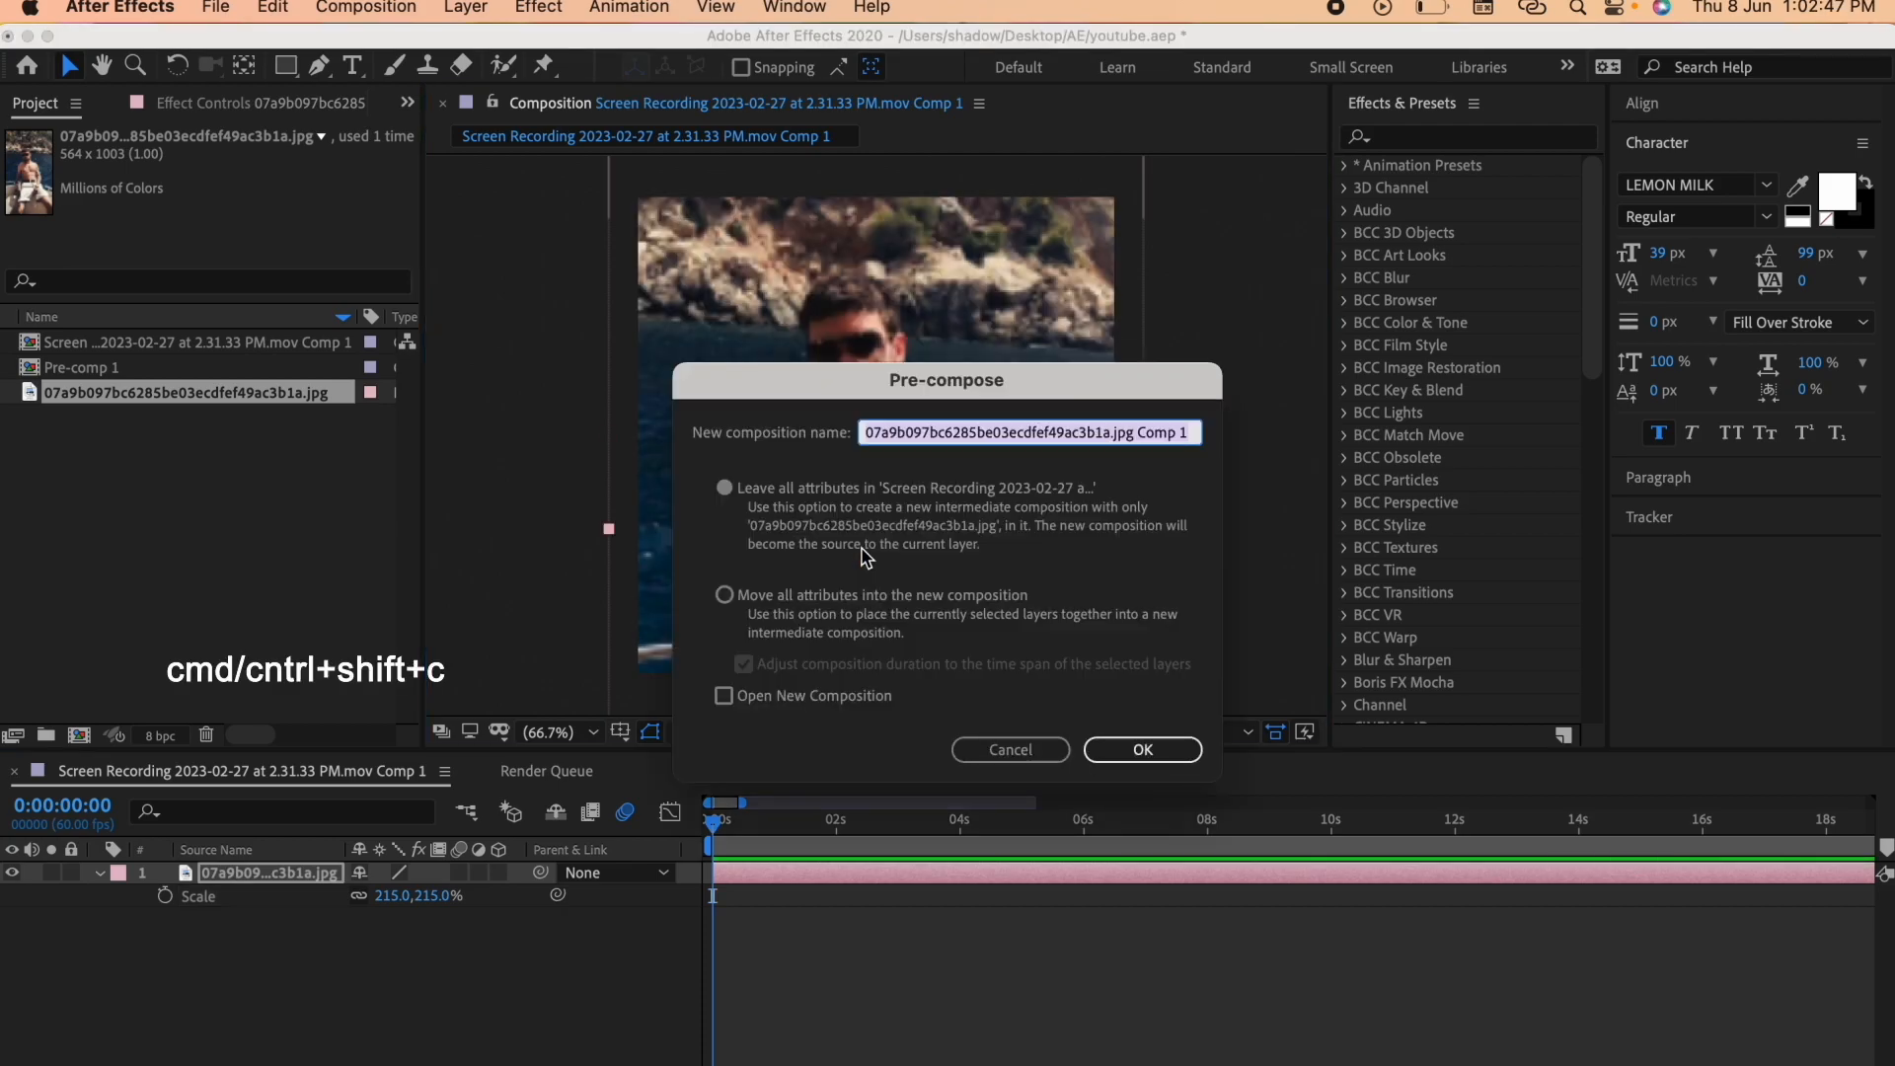
{"action": "left_click", "coordinate": [1140, 749]}
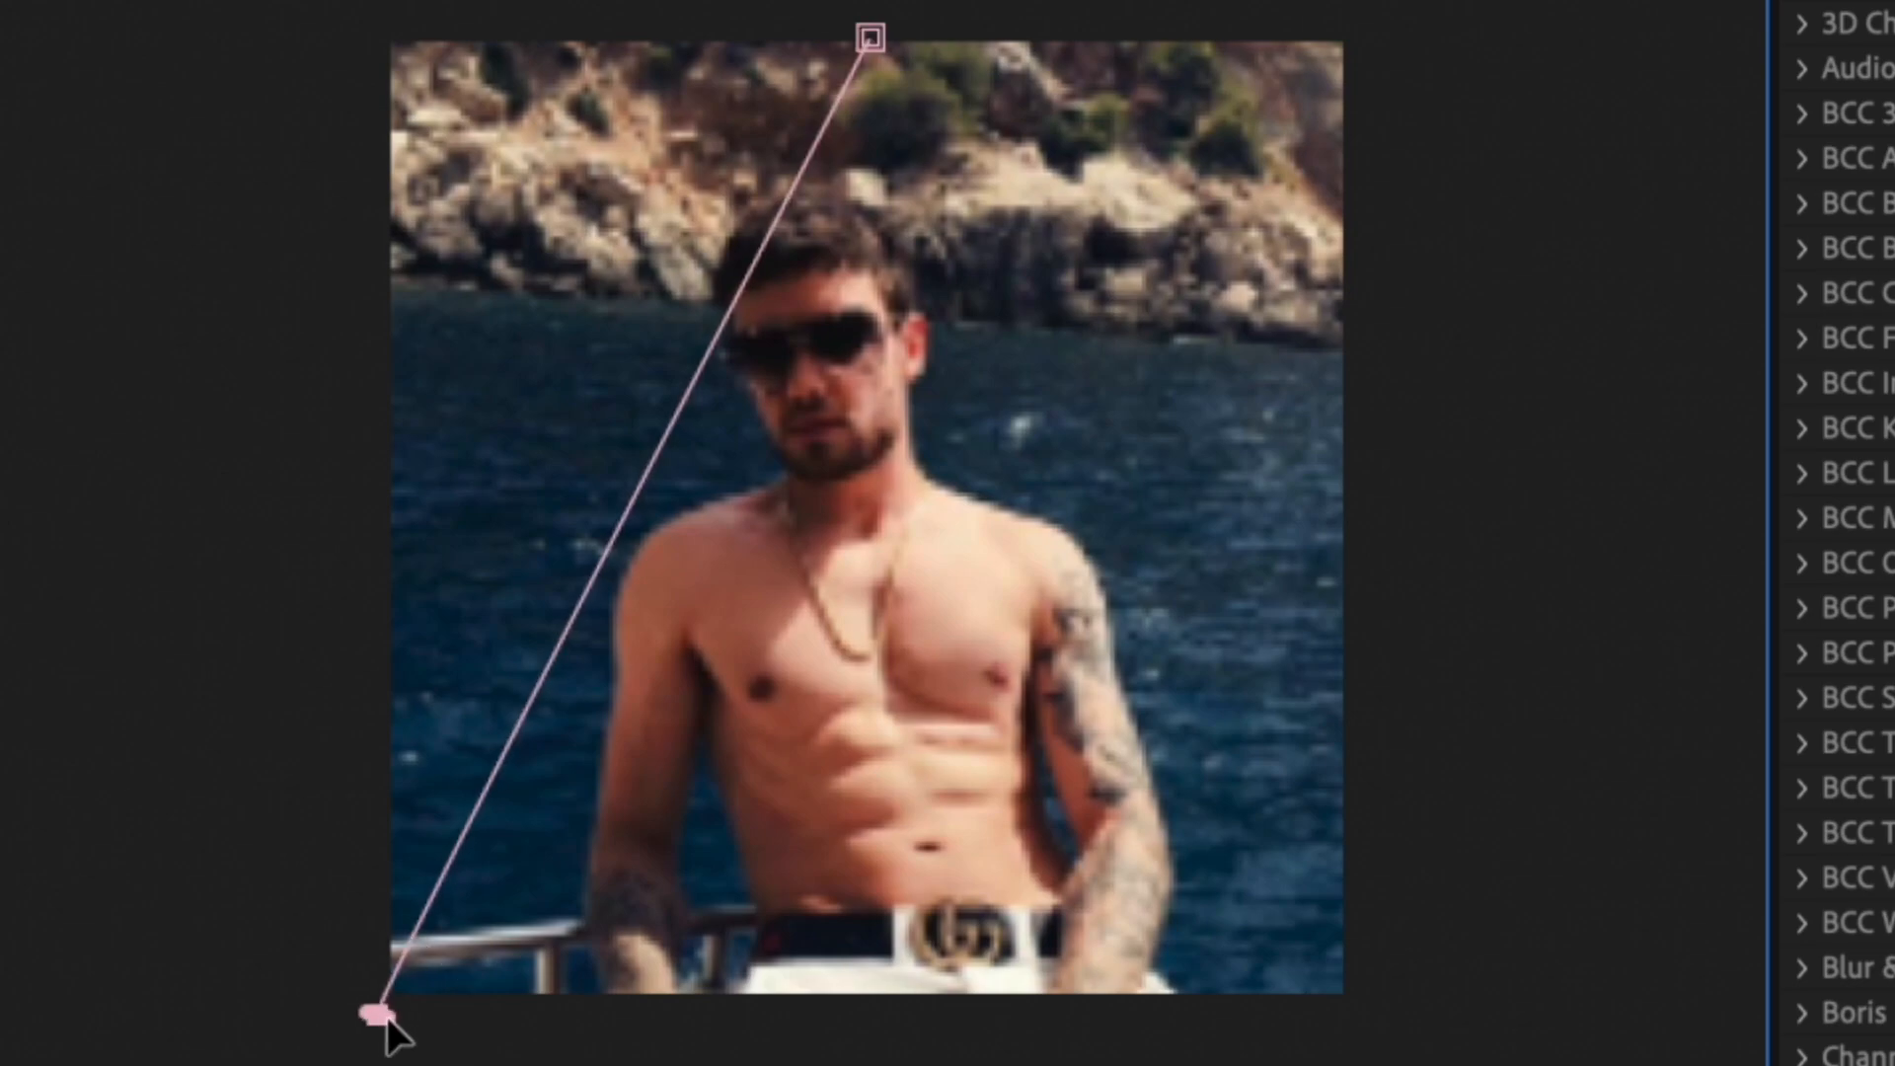
Draw the triangle mask's base along the bottom edge, then duplicate the masked layer
{"action": "left_click_drag", "start_coordinate": [381, 1012], "coordinate": [1377, 1013]}
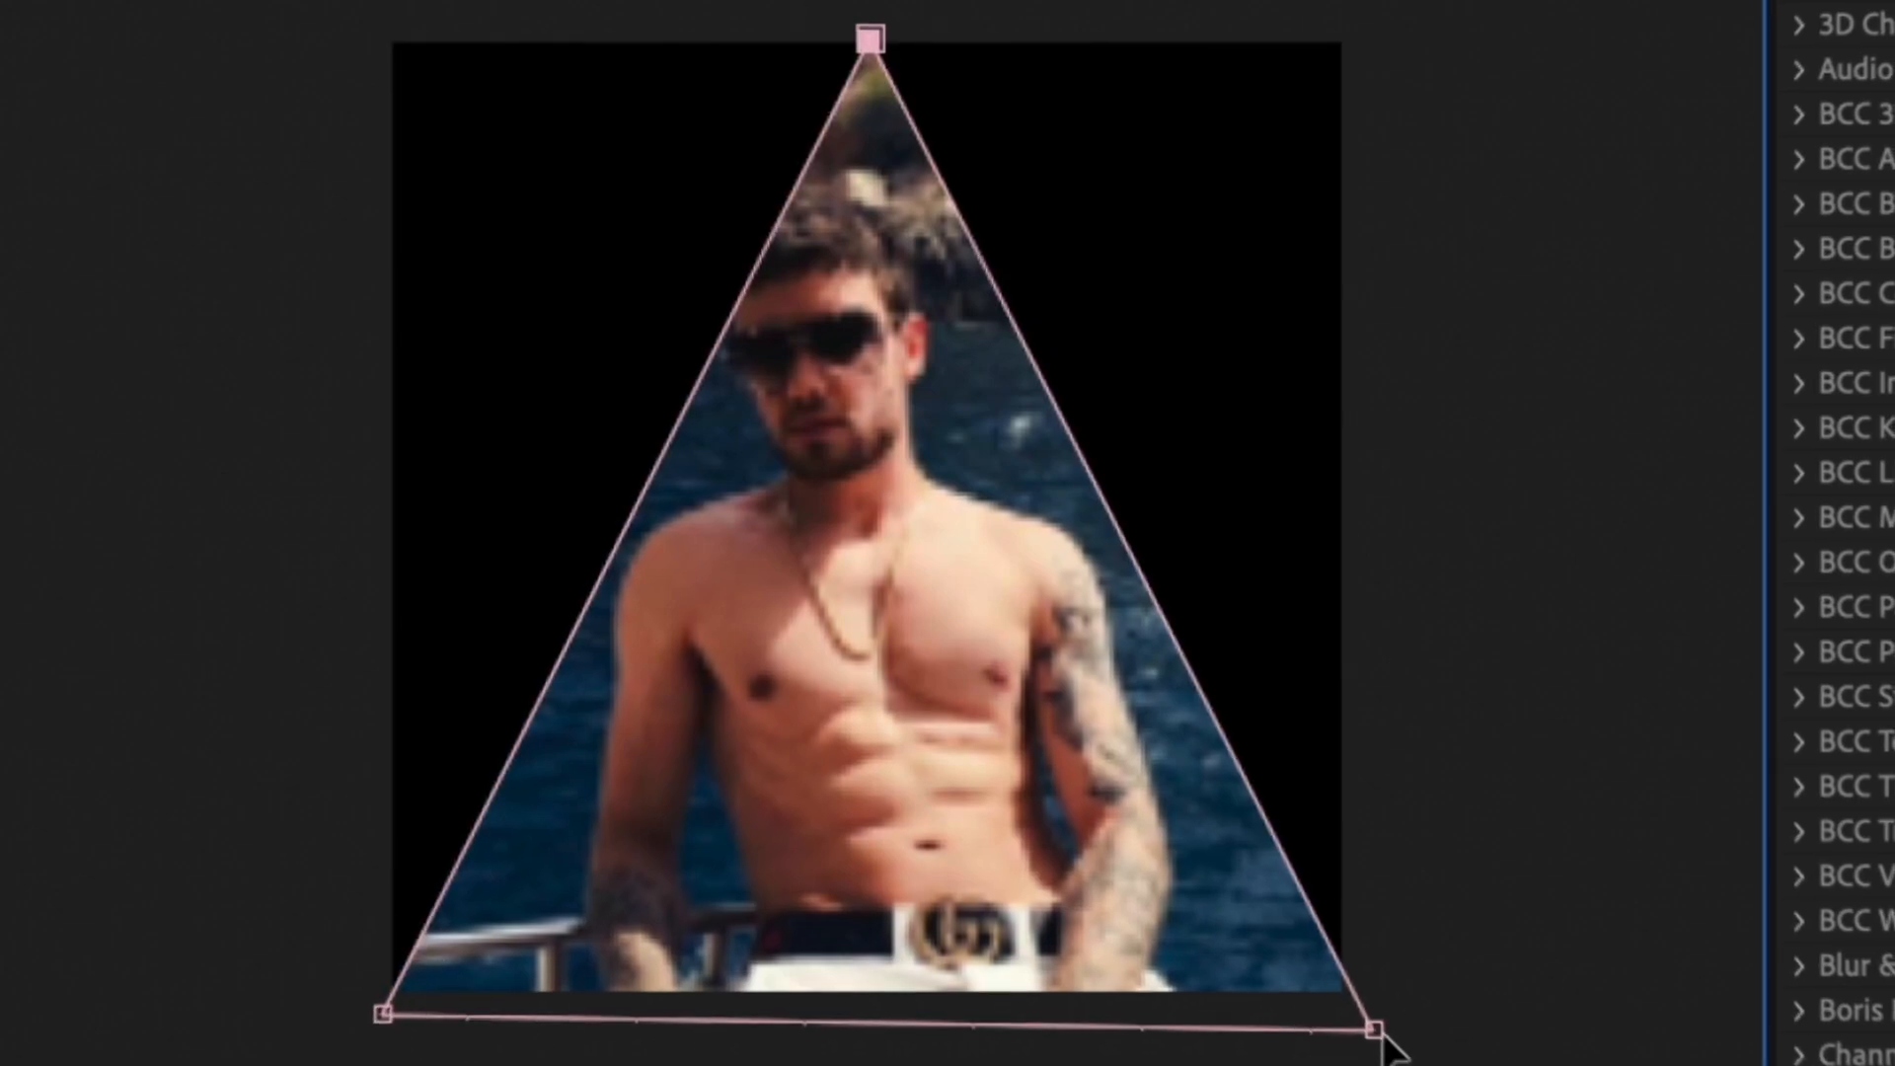
{"action": "key", "text": "cmd+d"}
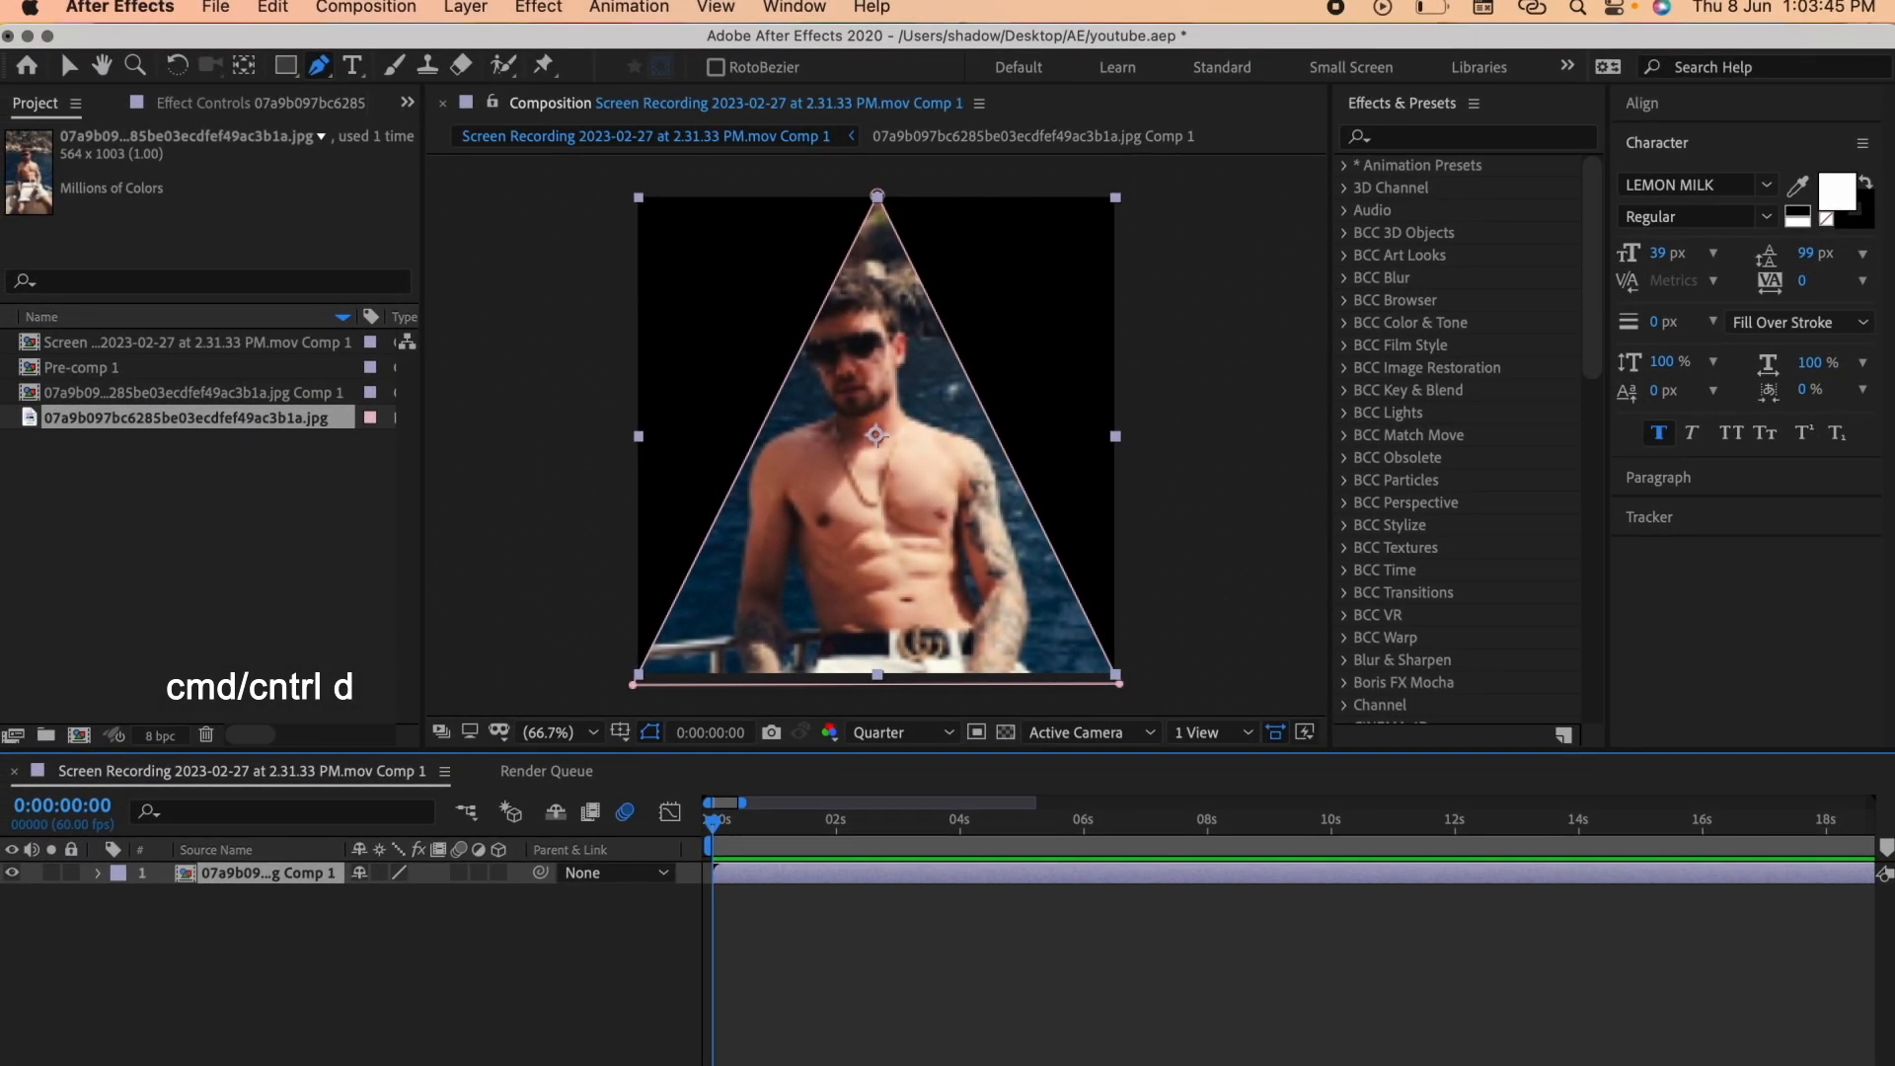
Duplicate the triangle layer, make the copies 3D layers, and view through Custom View 1
{"action": "key", "text": "cmd+d"}
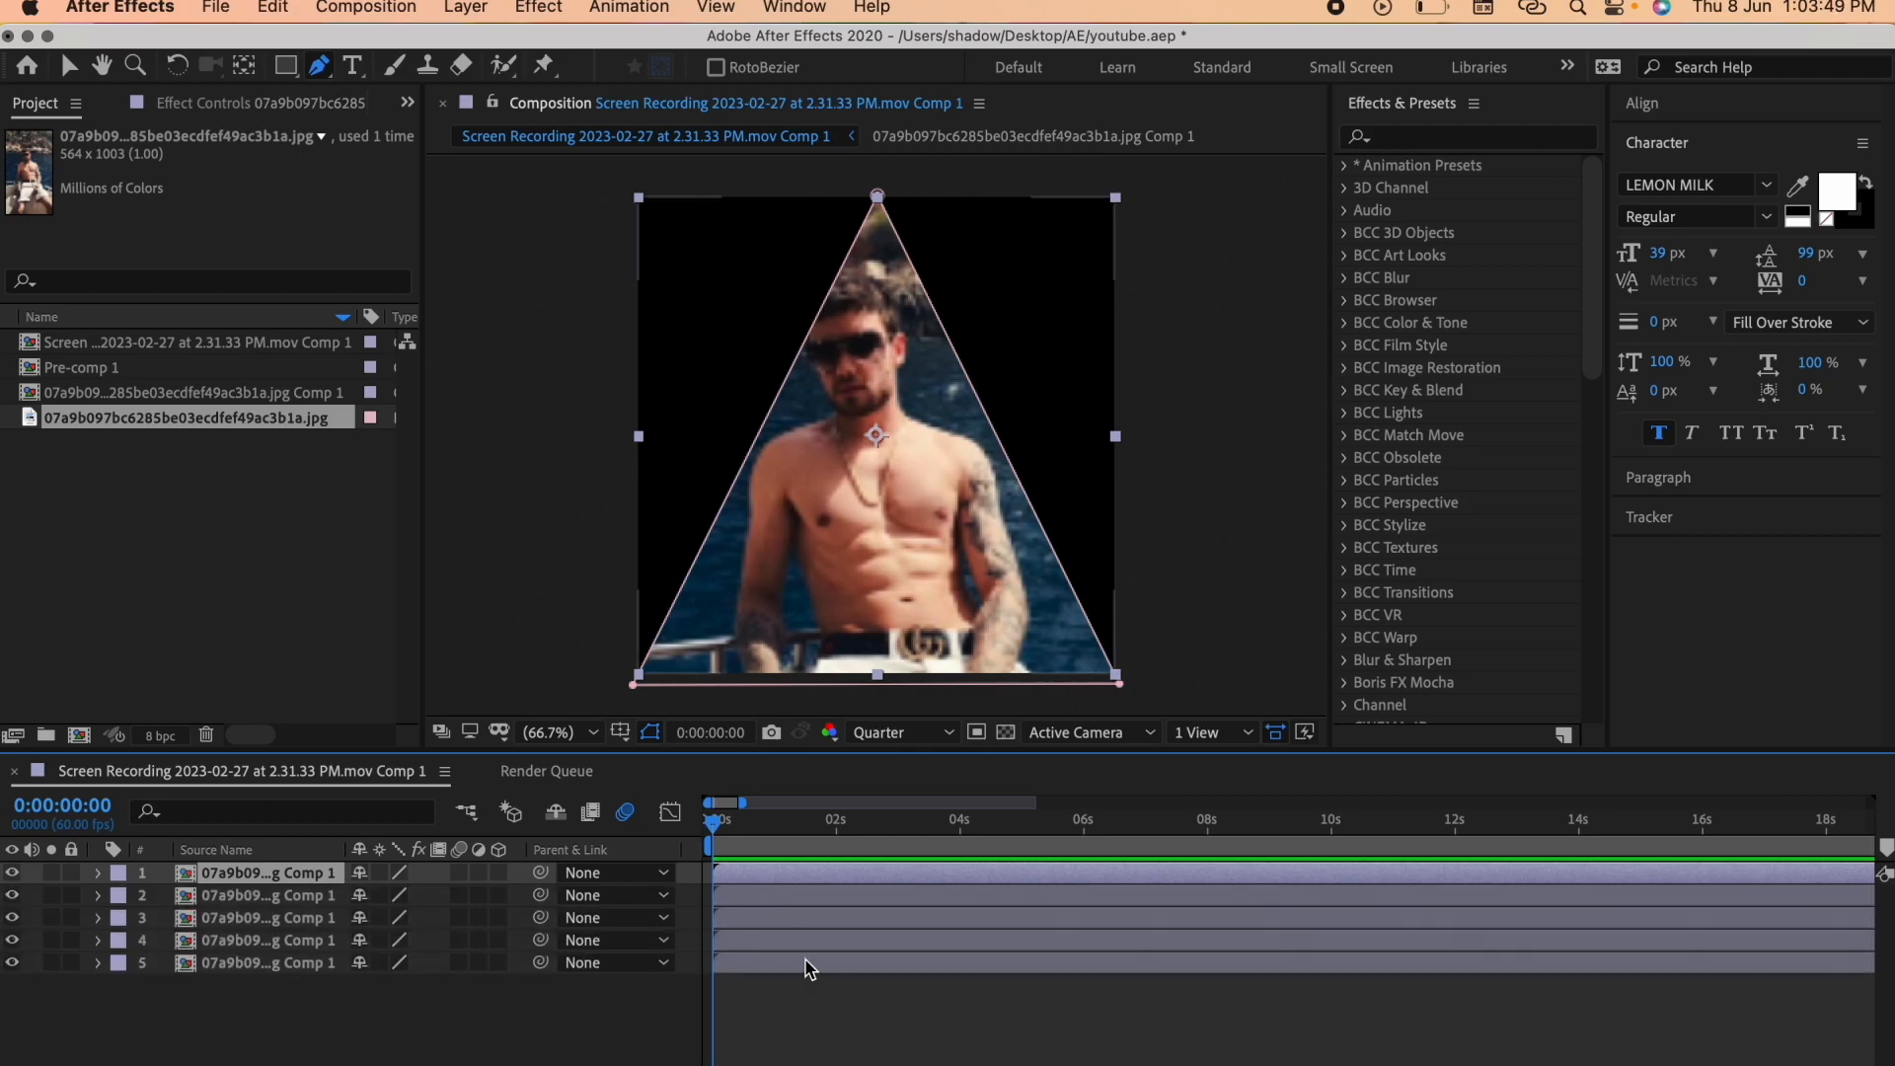
{"action": "left_click", "coordinate": [99, 962]}
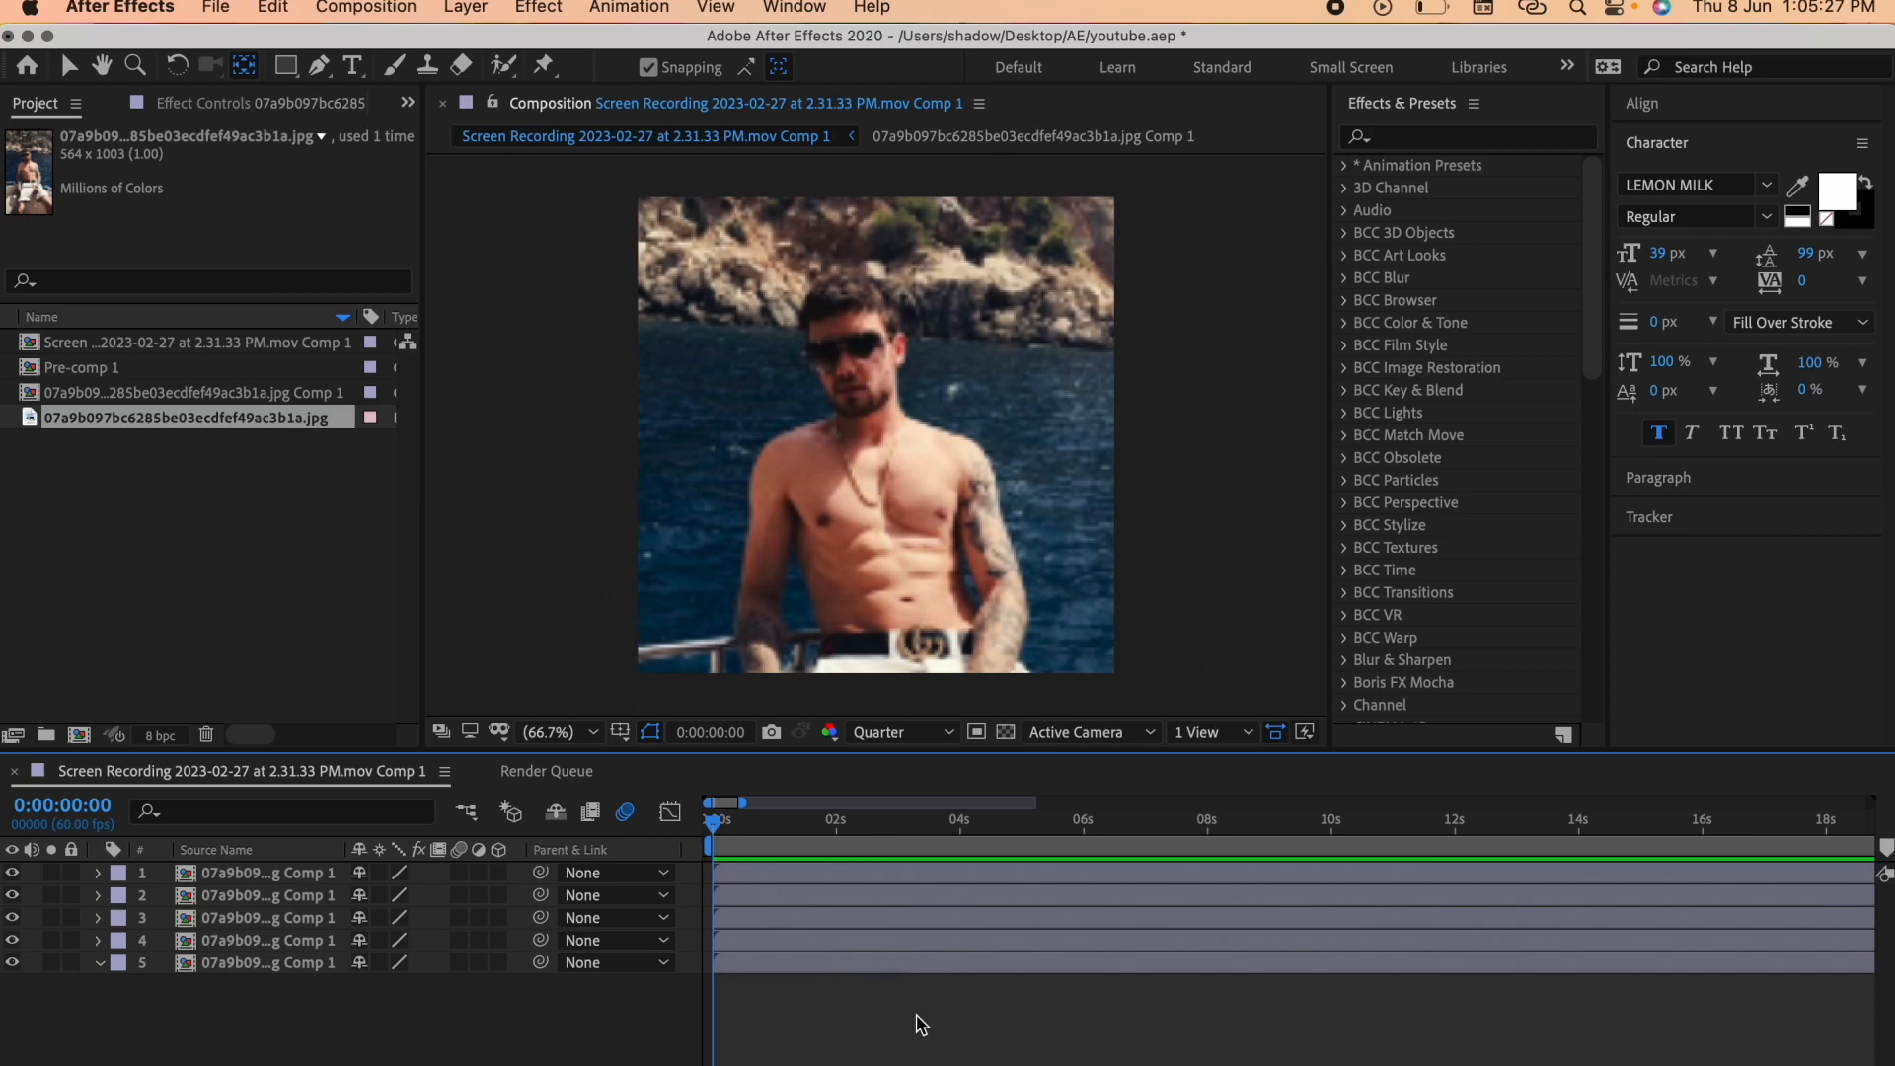
{"action": "left_click", "coordinate": [265, 871]}
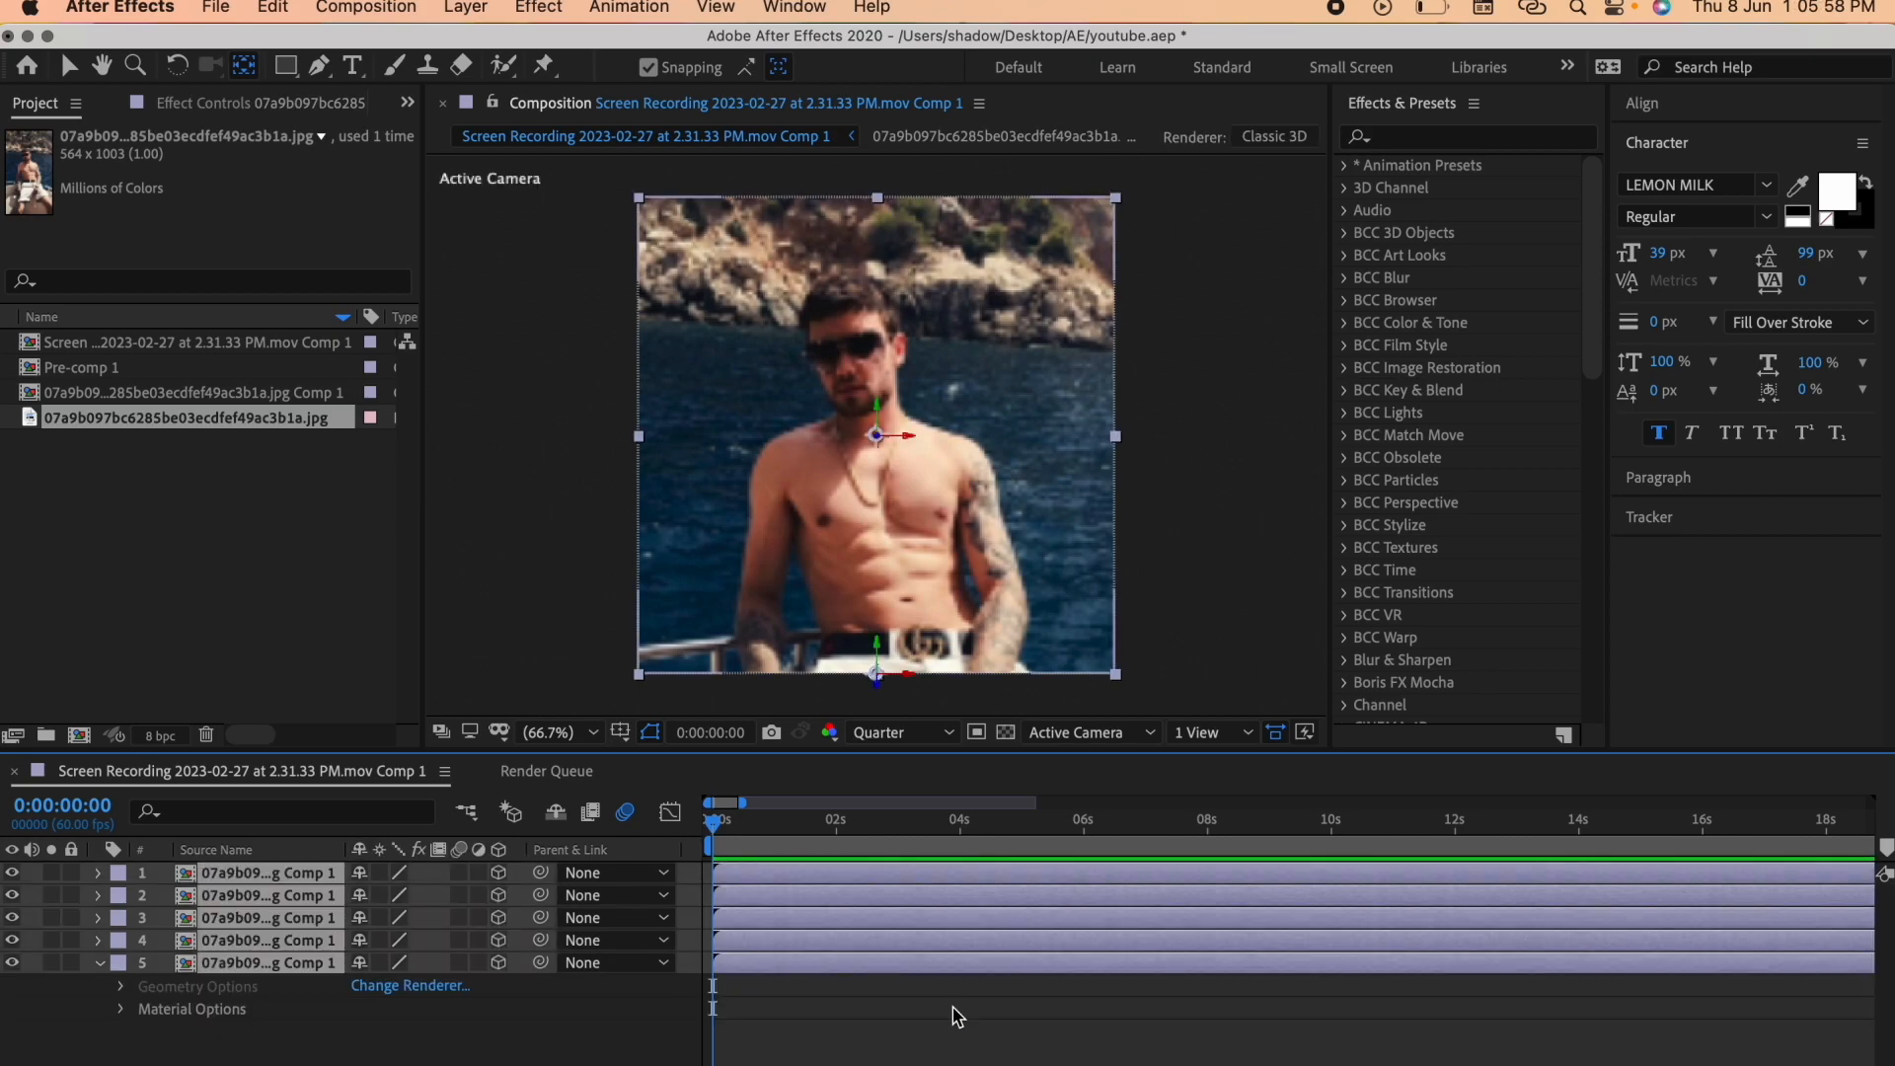
{"action": "left_click", "coordinate": [1074, 731]}
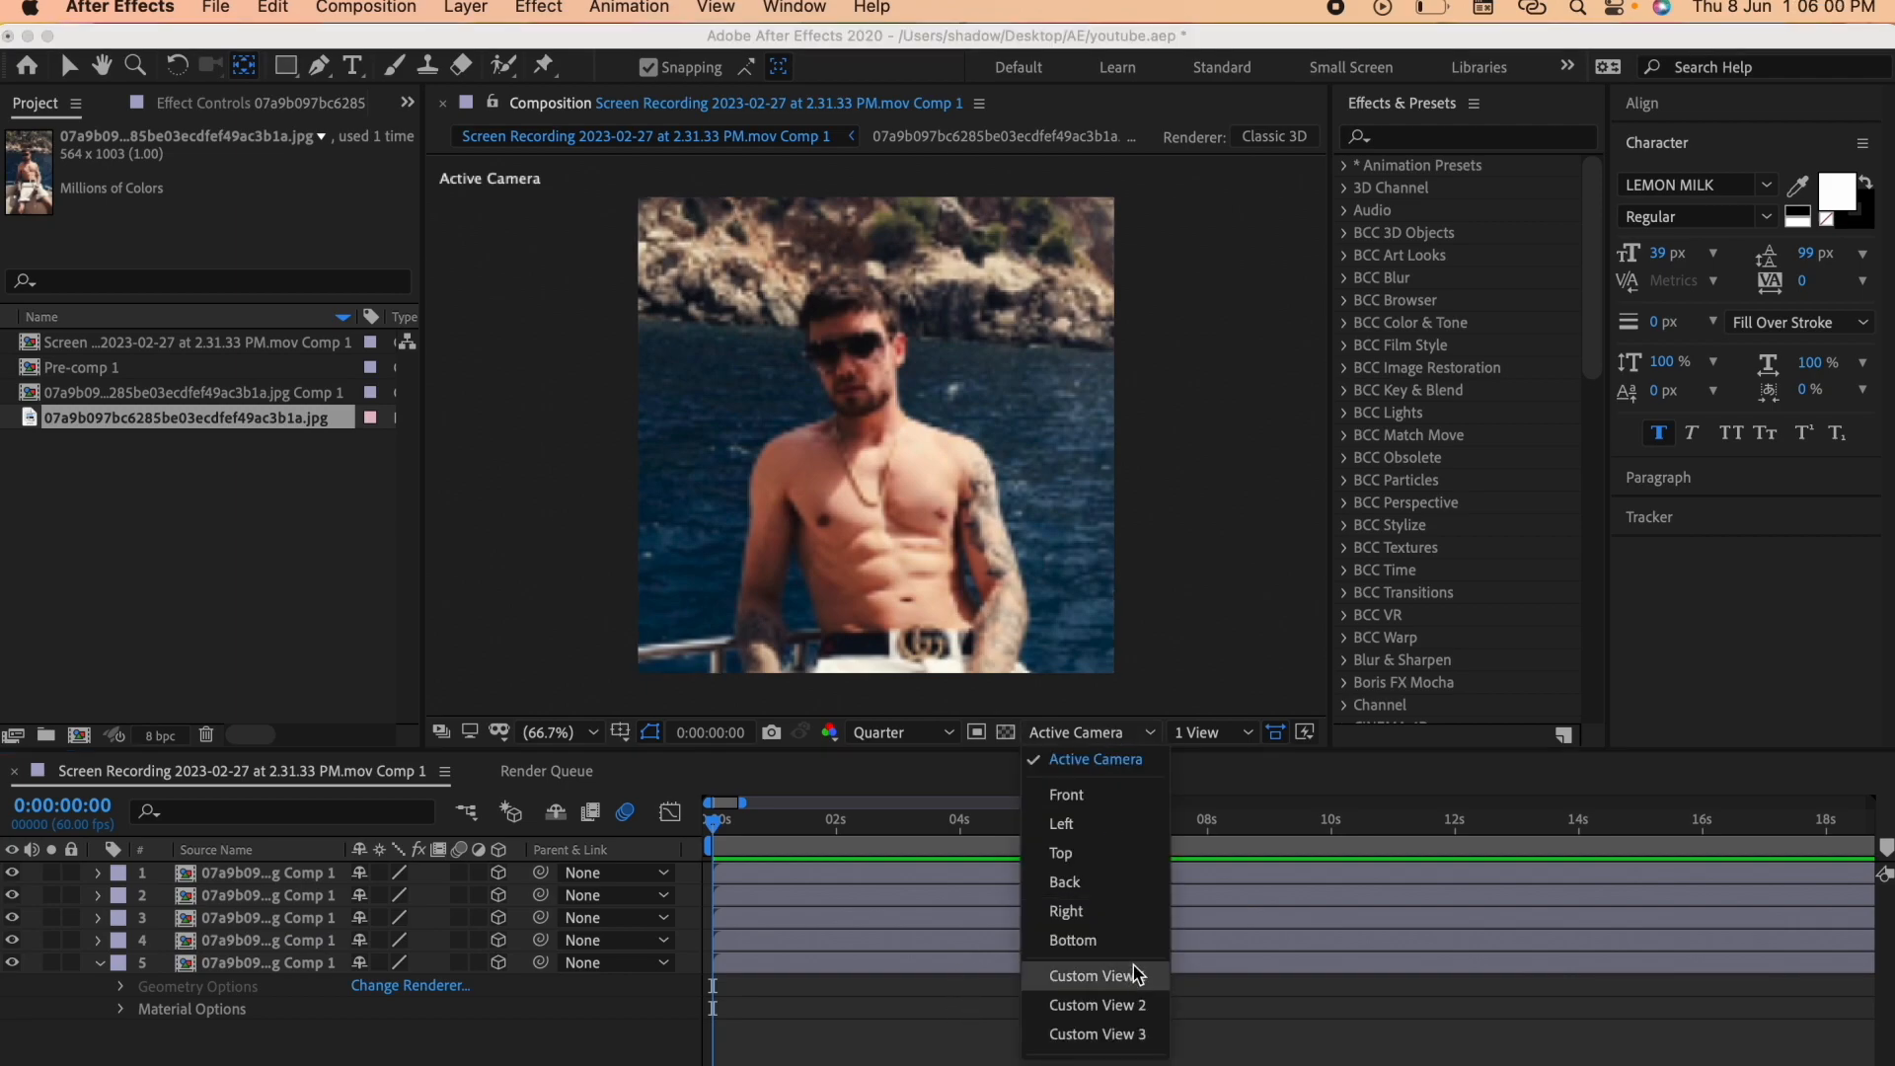
{"action": "left_click", "coordinate": [1093, 975]}
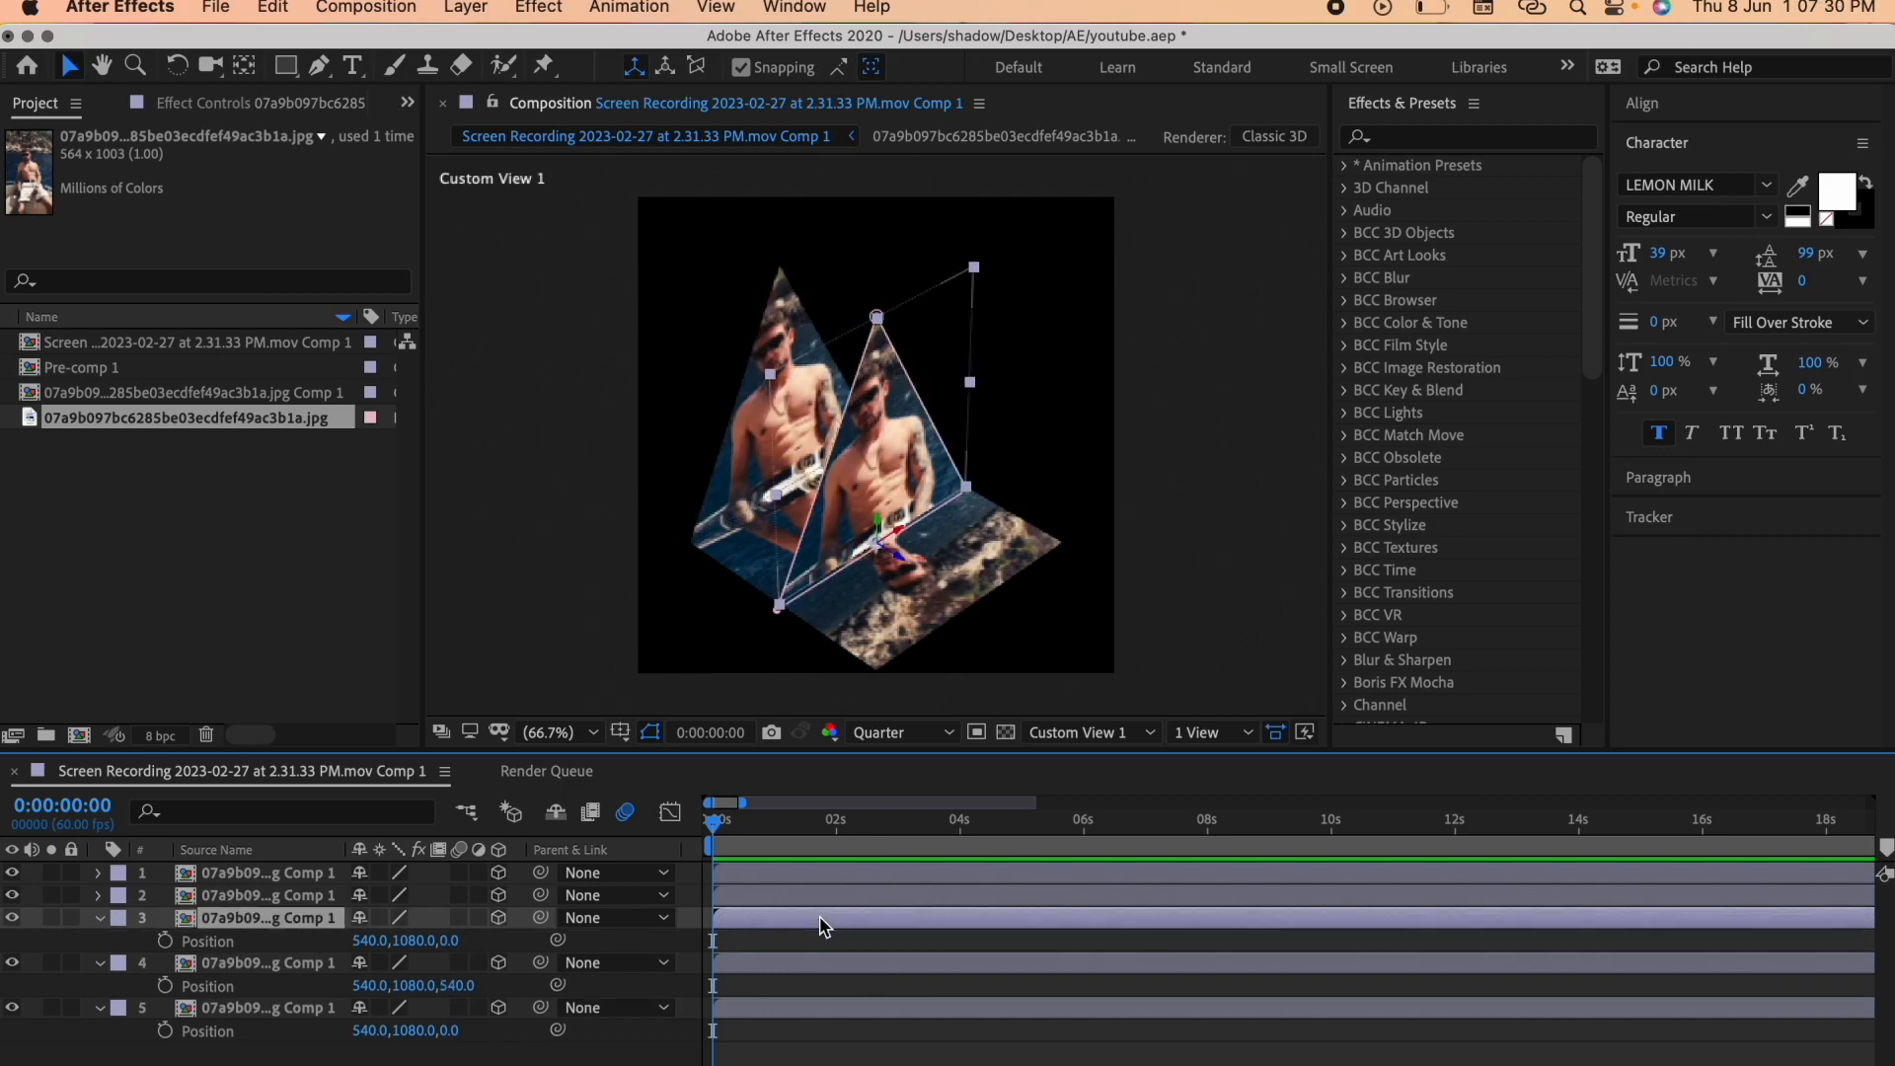
{"action": "mouse_move", "coordinate": [490, 937]}
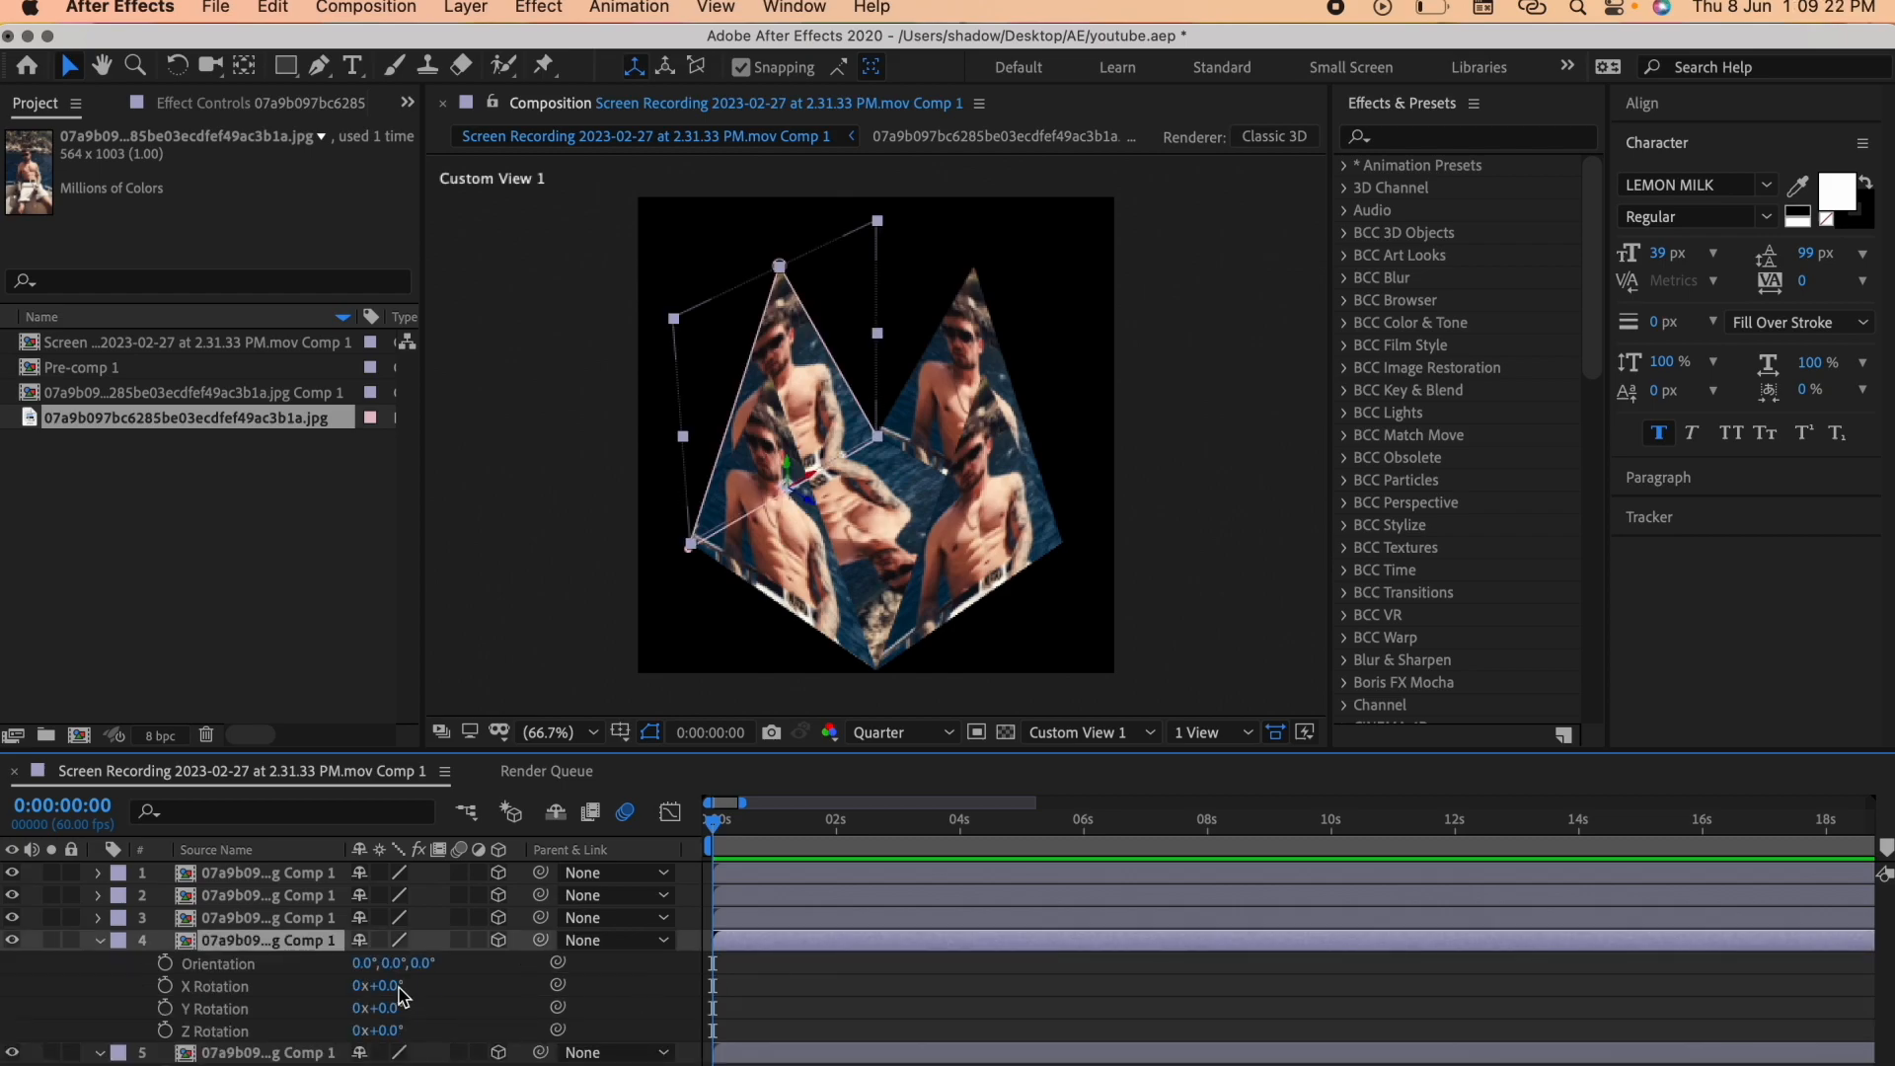
Tilt the side faces to 30° and 330° orientations, then return to Active Camera view
{"action": "double_click", "coordinate": [377, 986]}
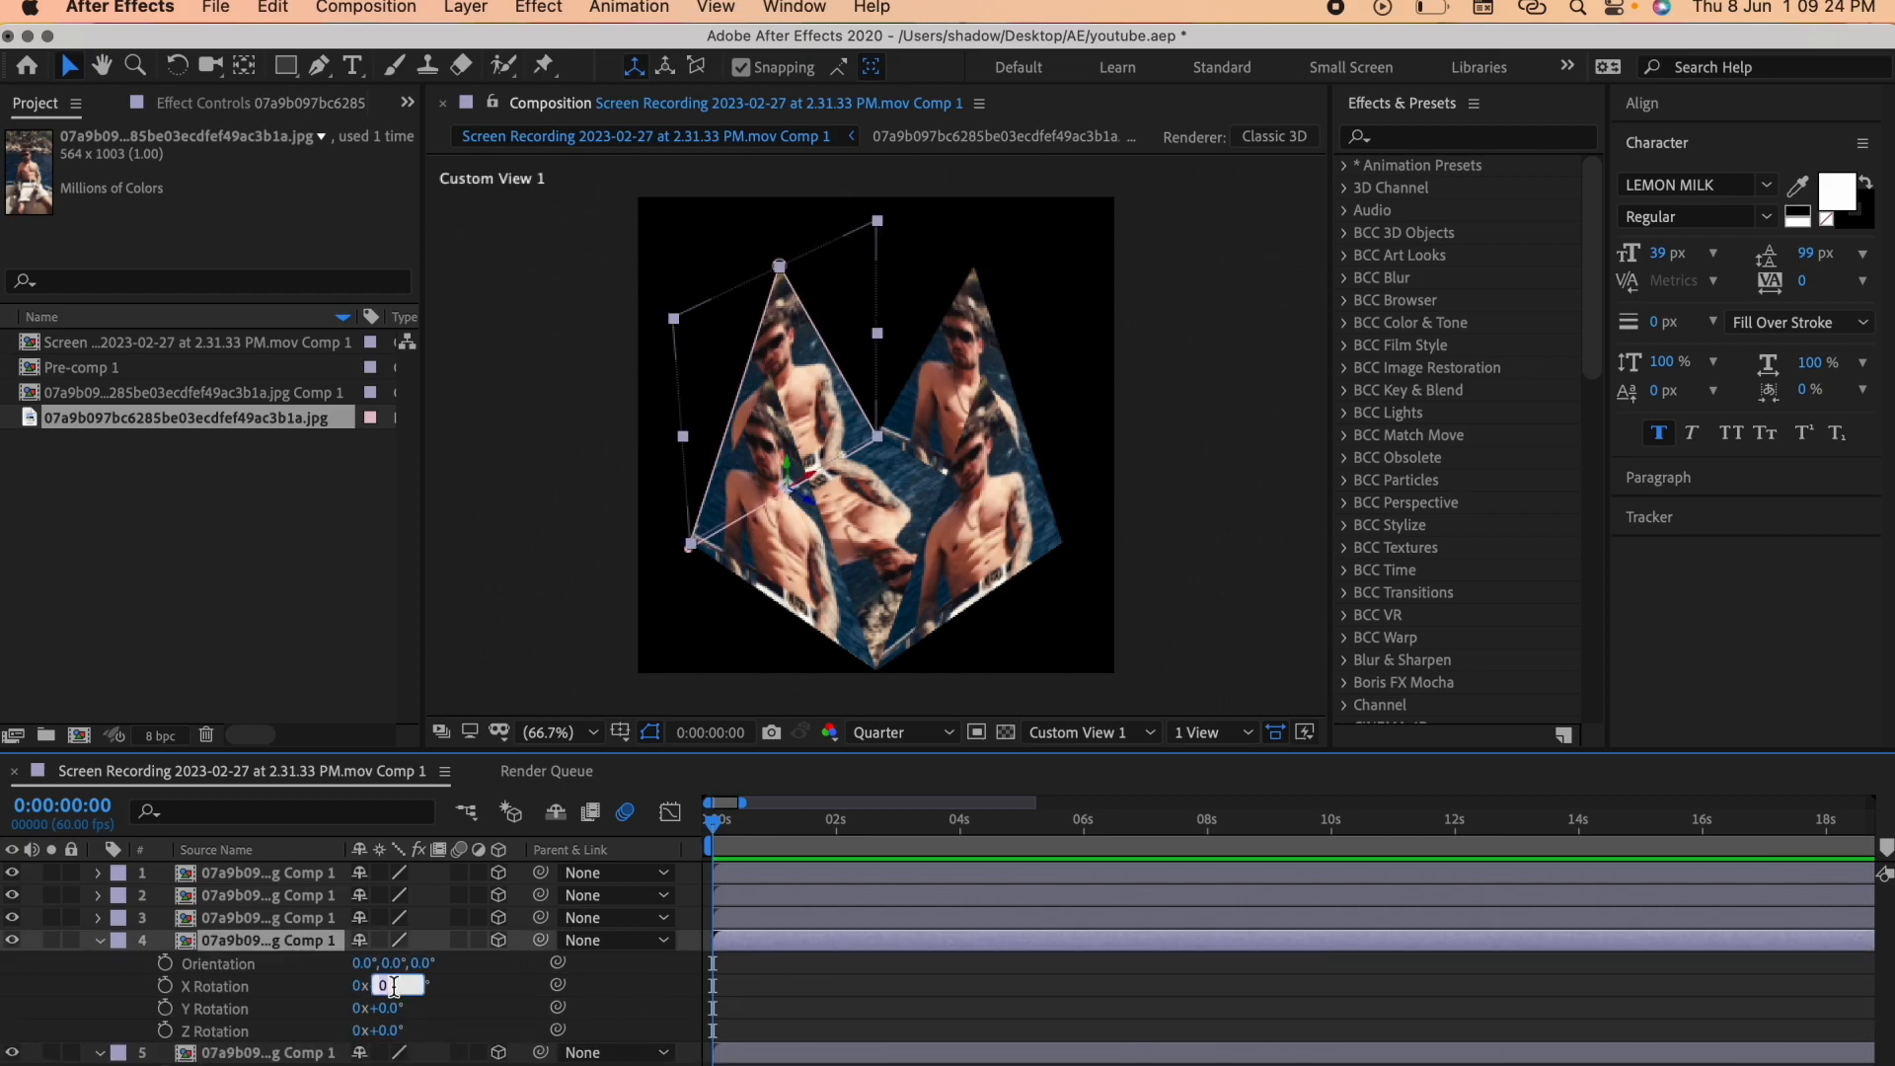
{"action": "type", "text": "30"}
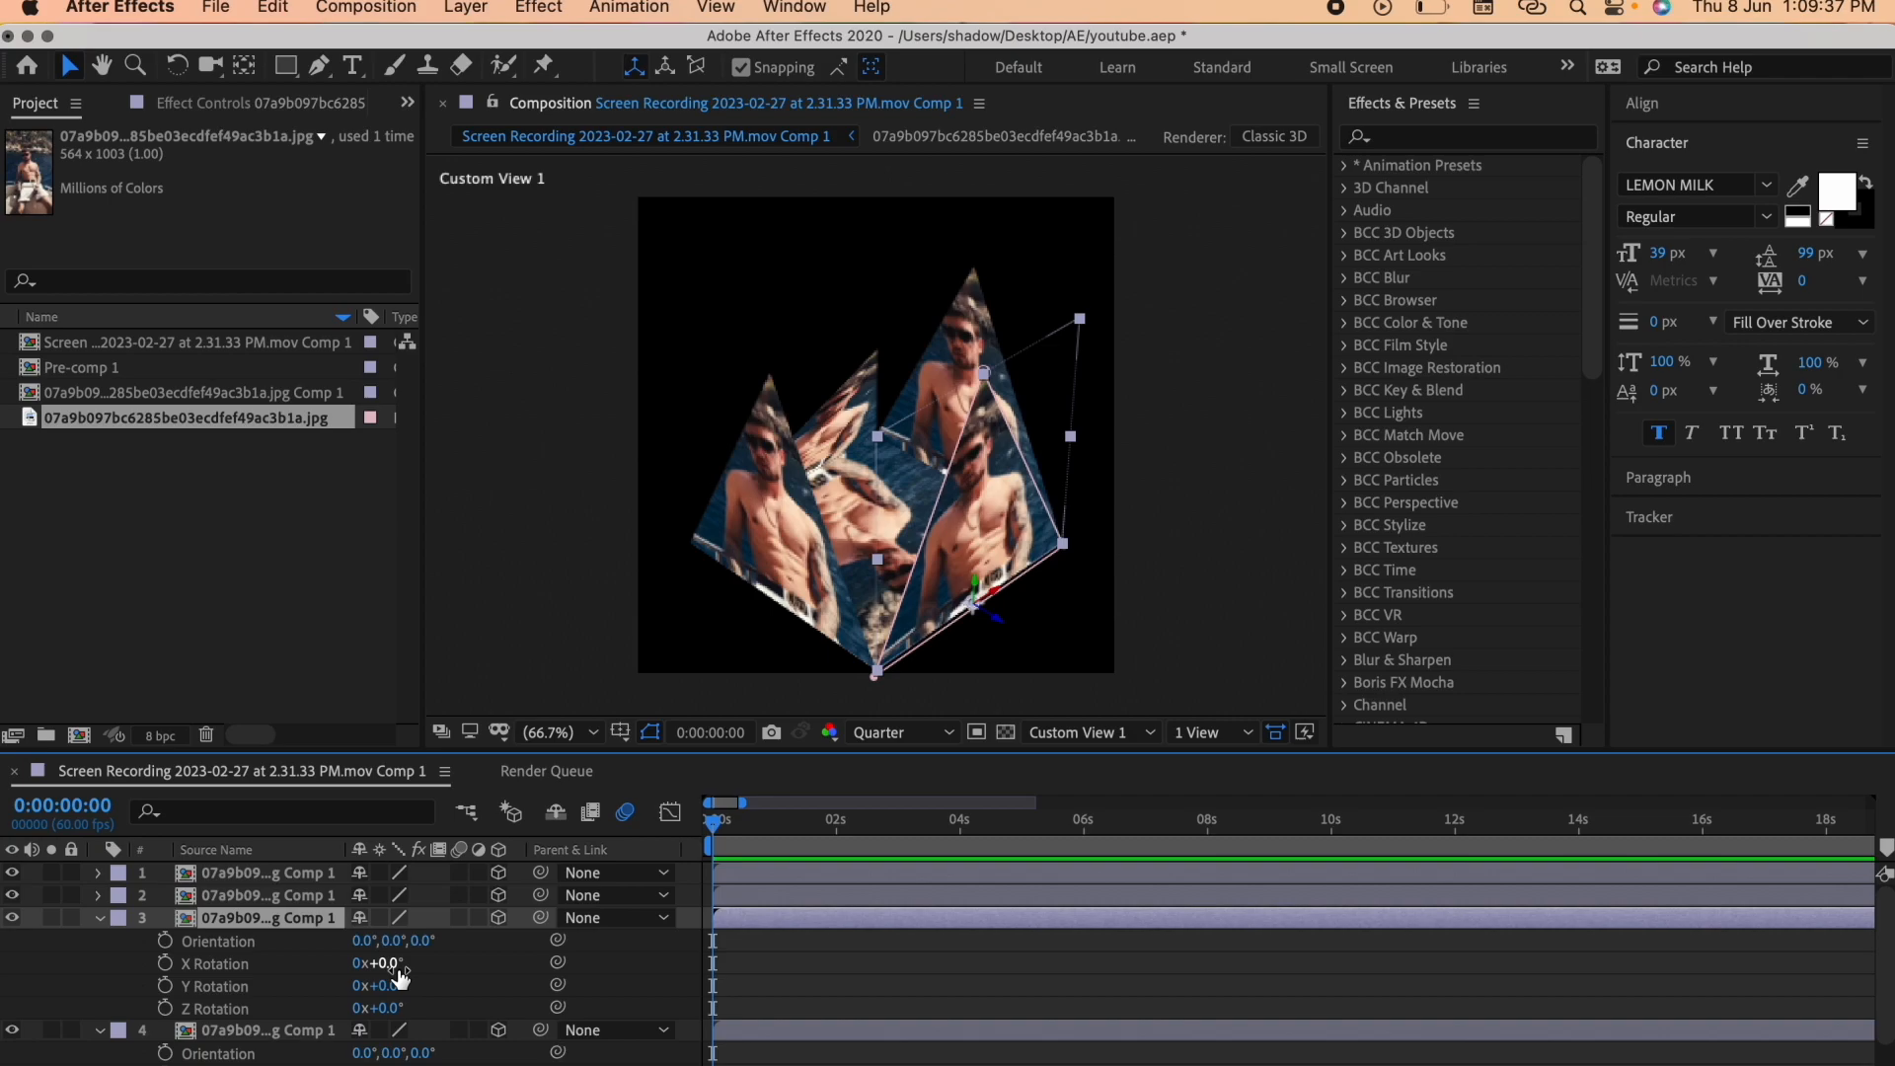
{"action": "type", "text": "330"}
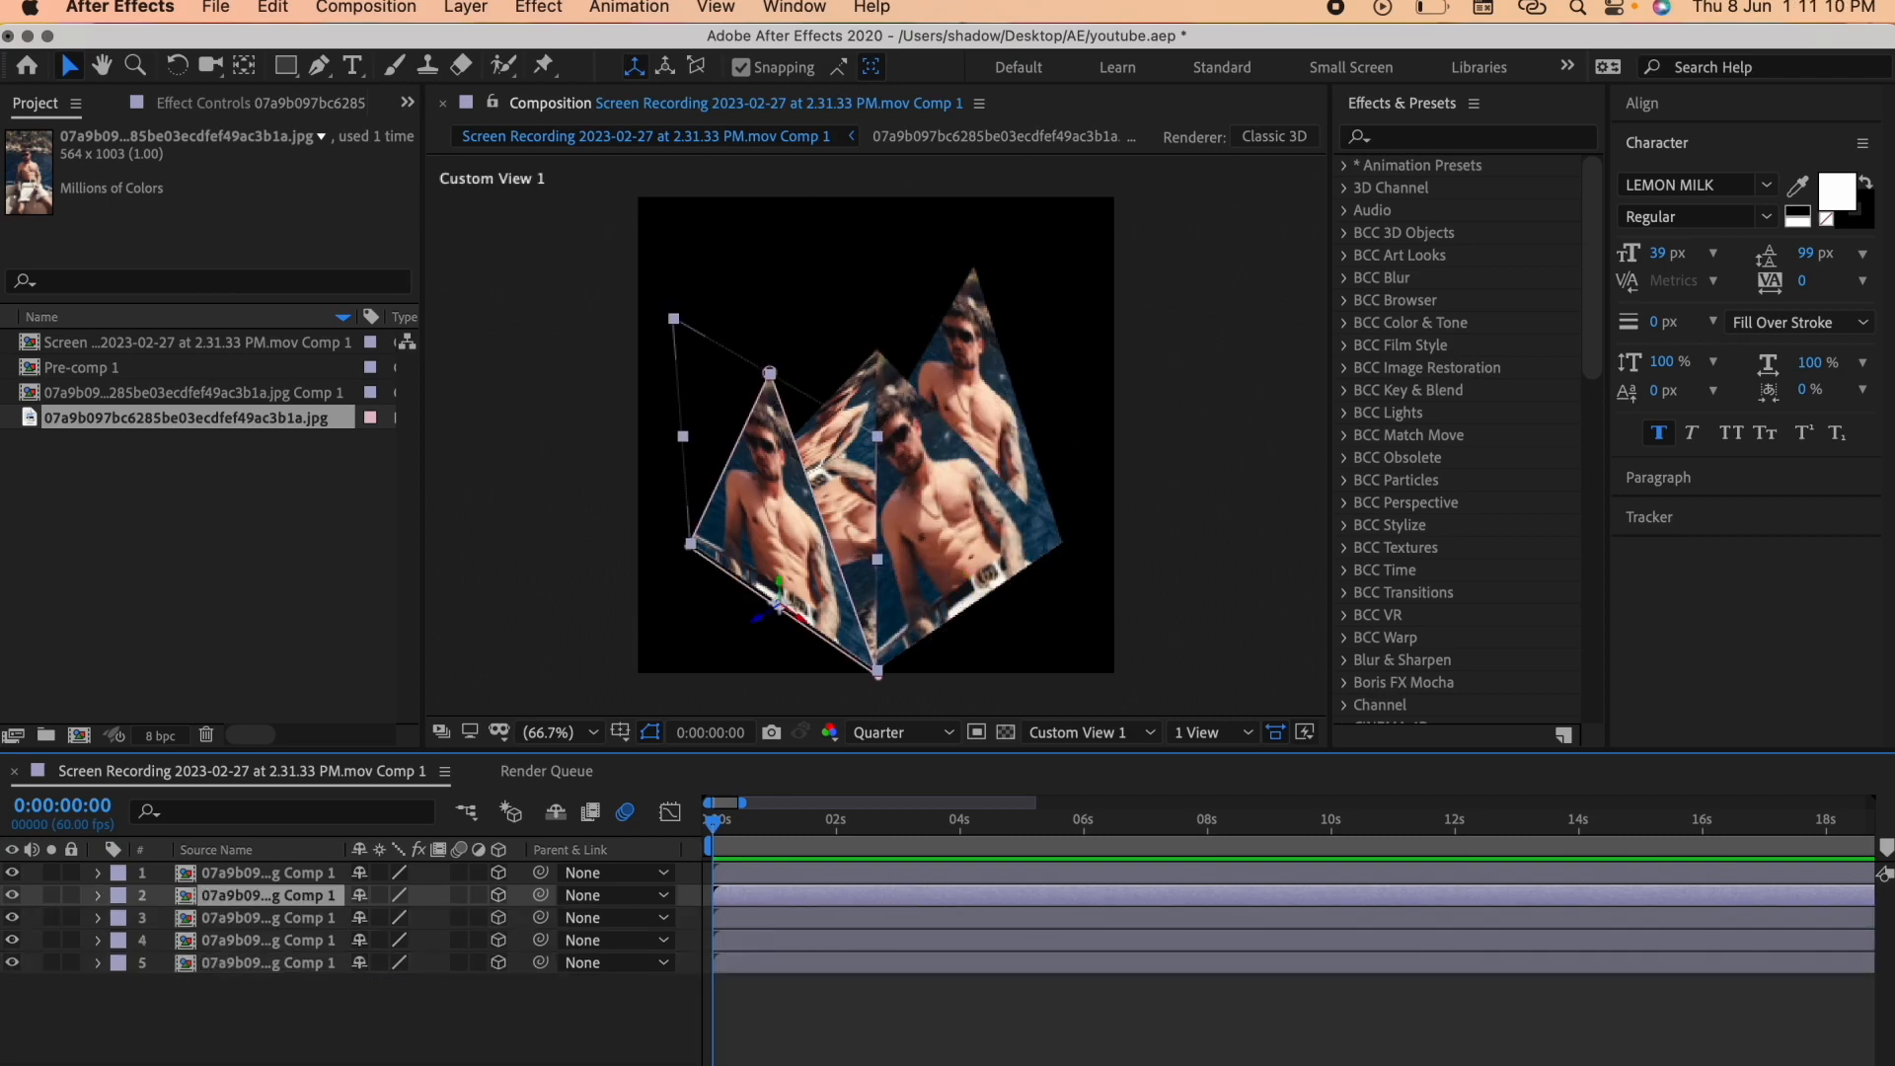
{"action": "left_click", "coordinate": [98, 895]}
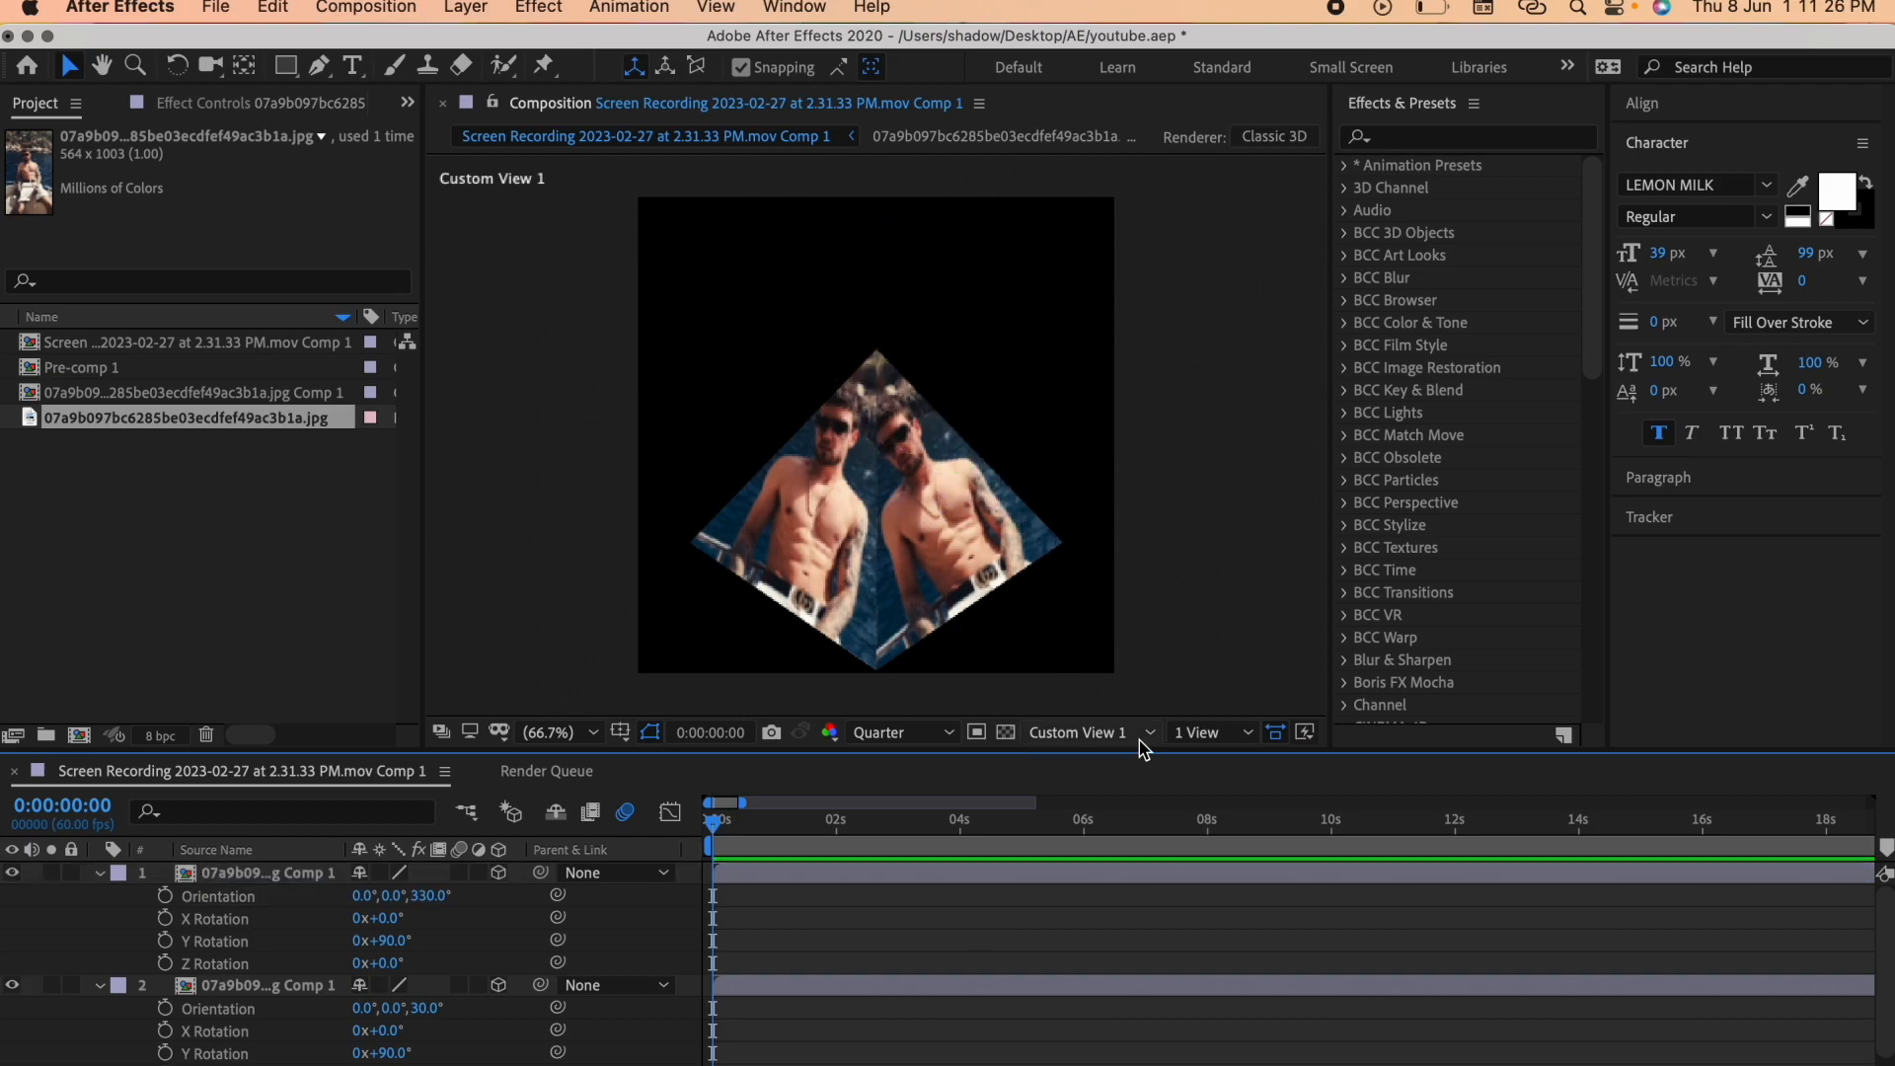
{"action": "left_click", "coordinate": [1086, 731]}
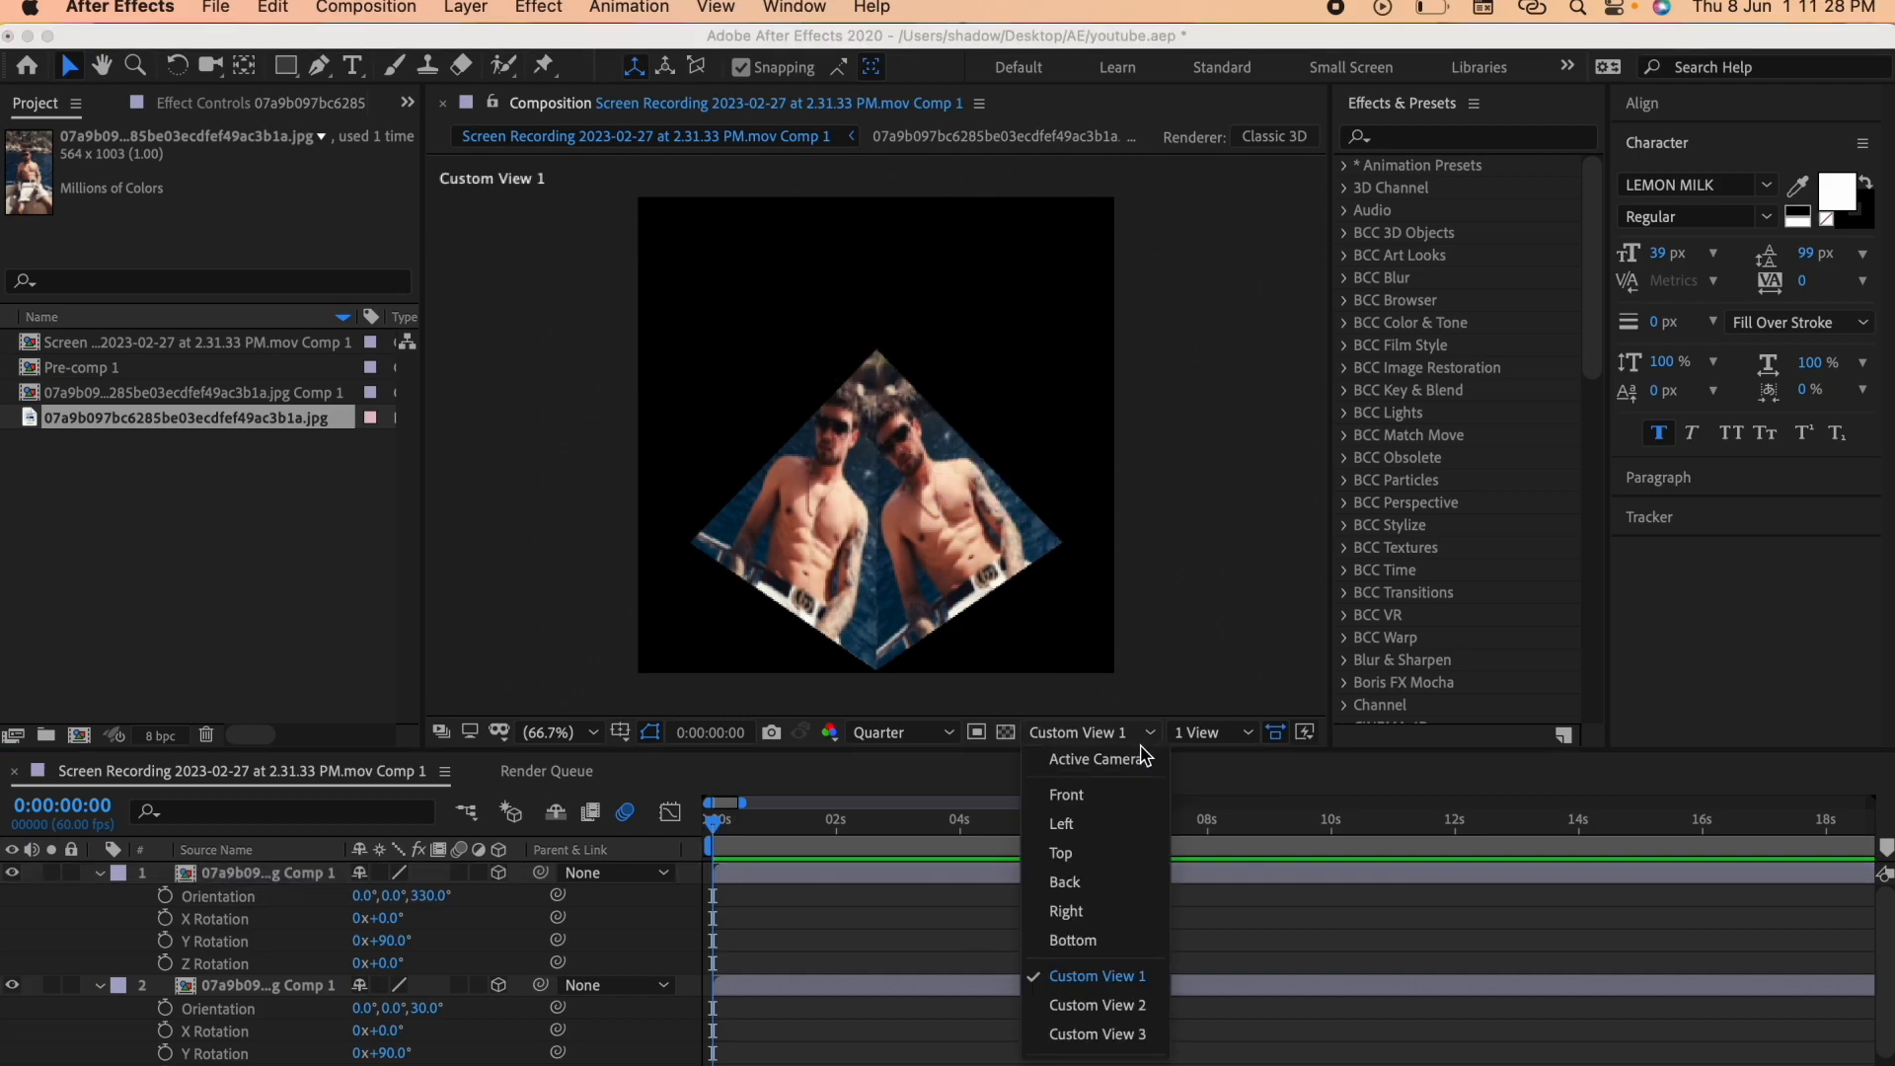
{"action": "left_click", "coordinate": [1089, 759]}
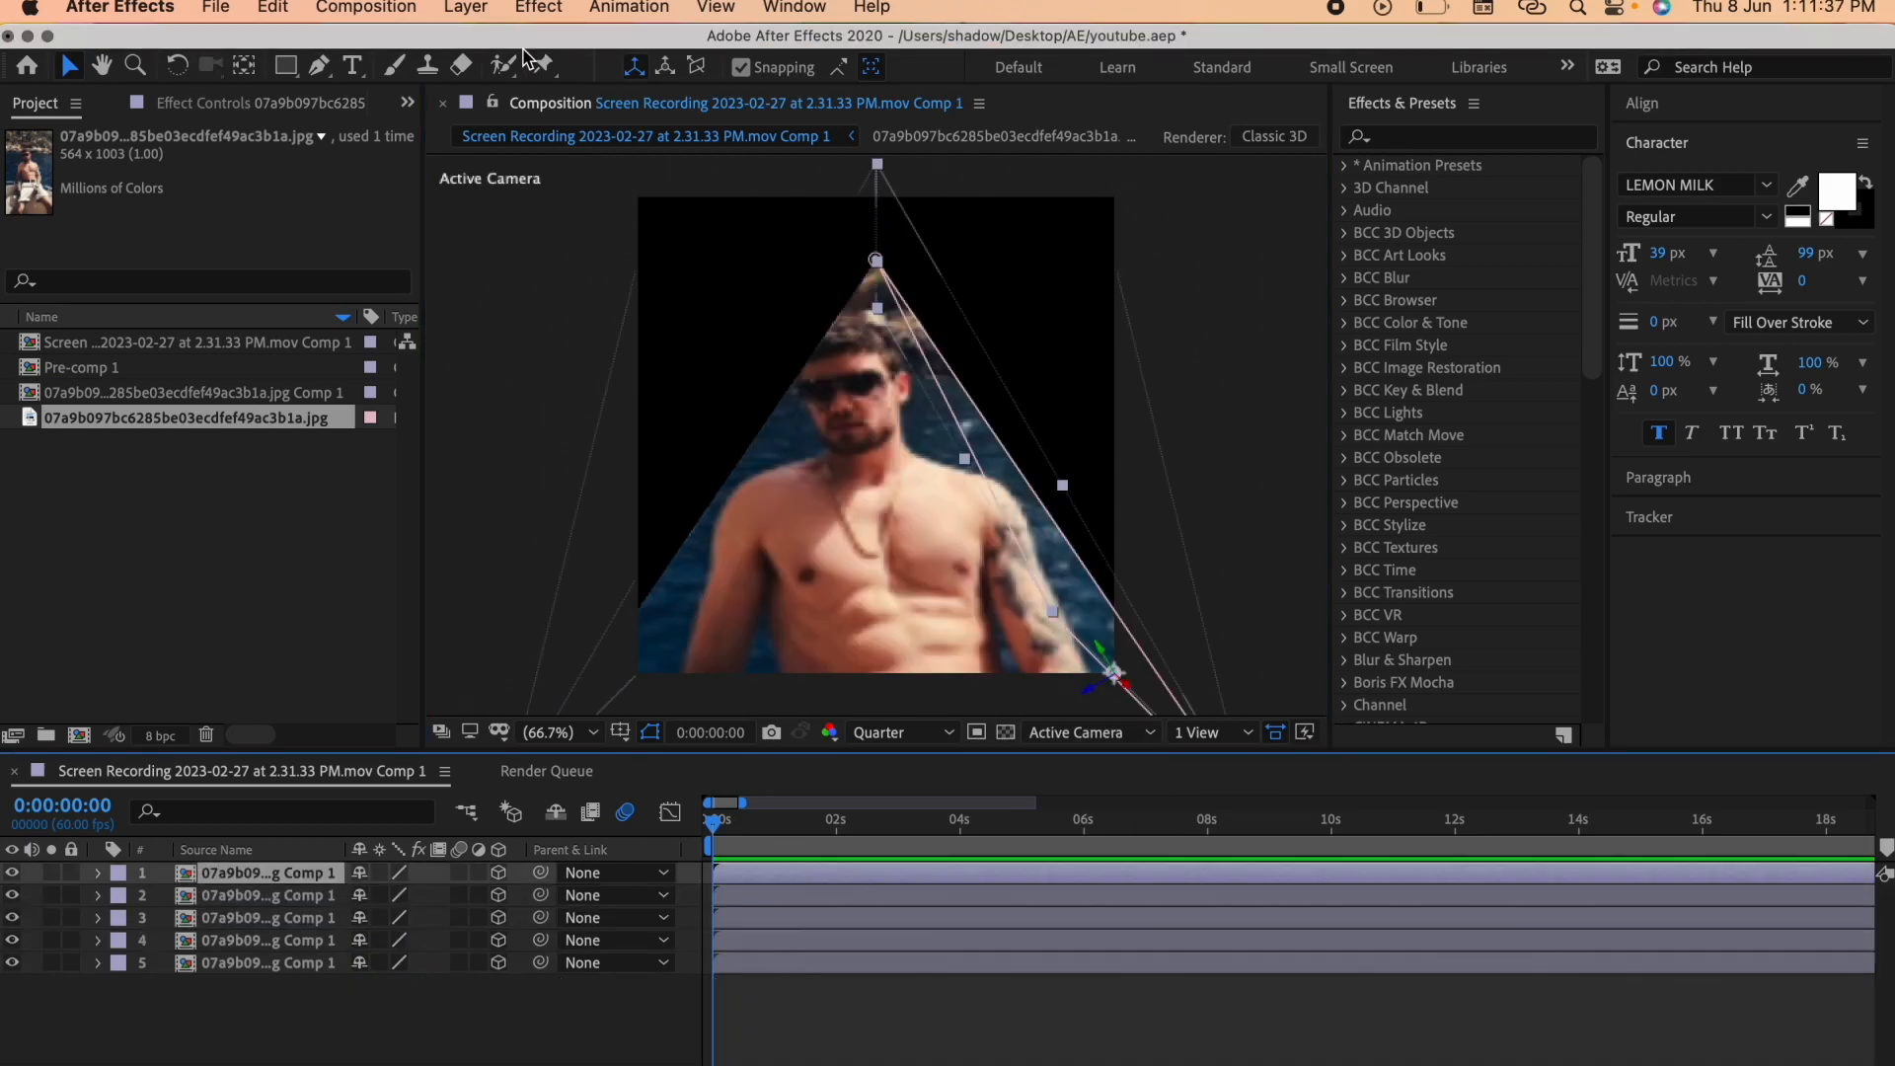
Add a Null Object layer above the five triangle layers from Layer > New
{"action": "left_click", "coordinate": [464, 9]}
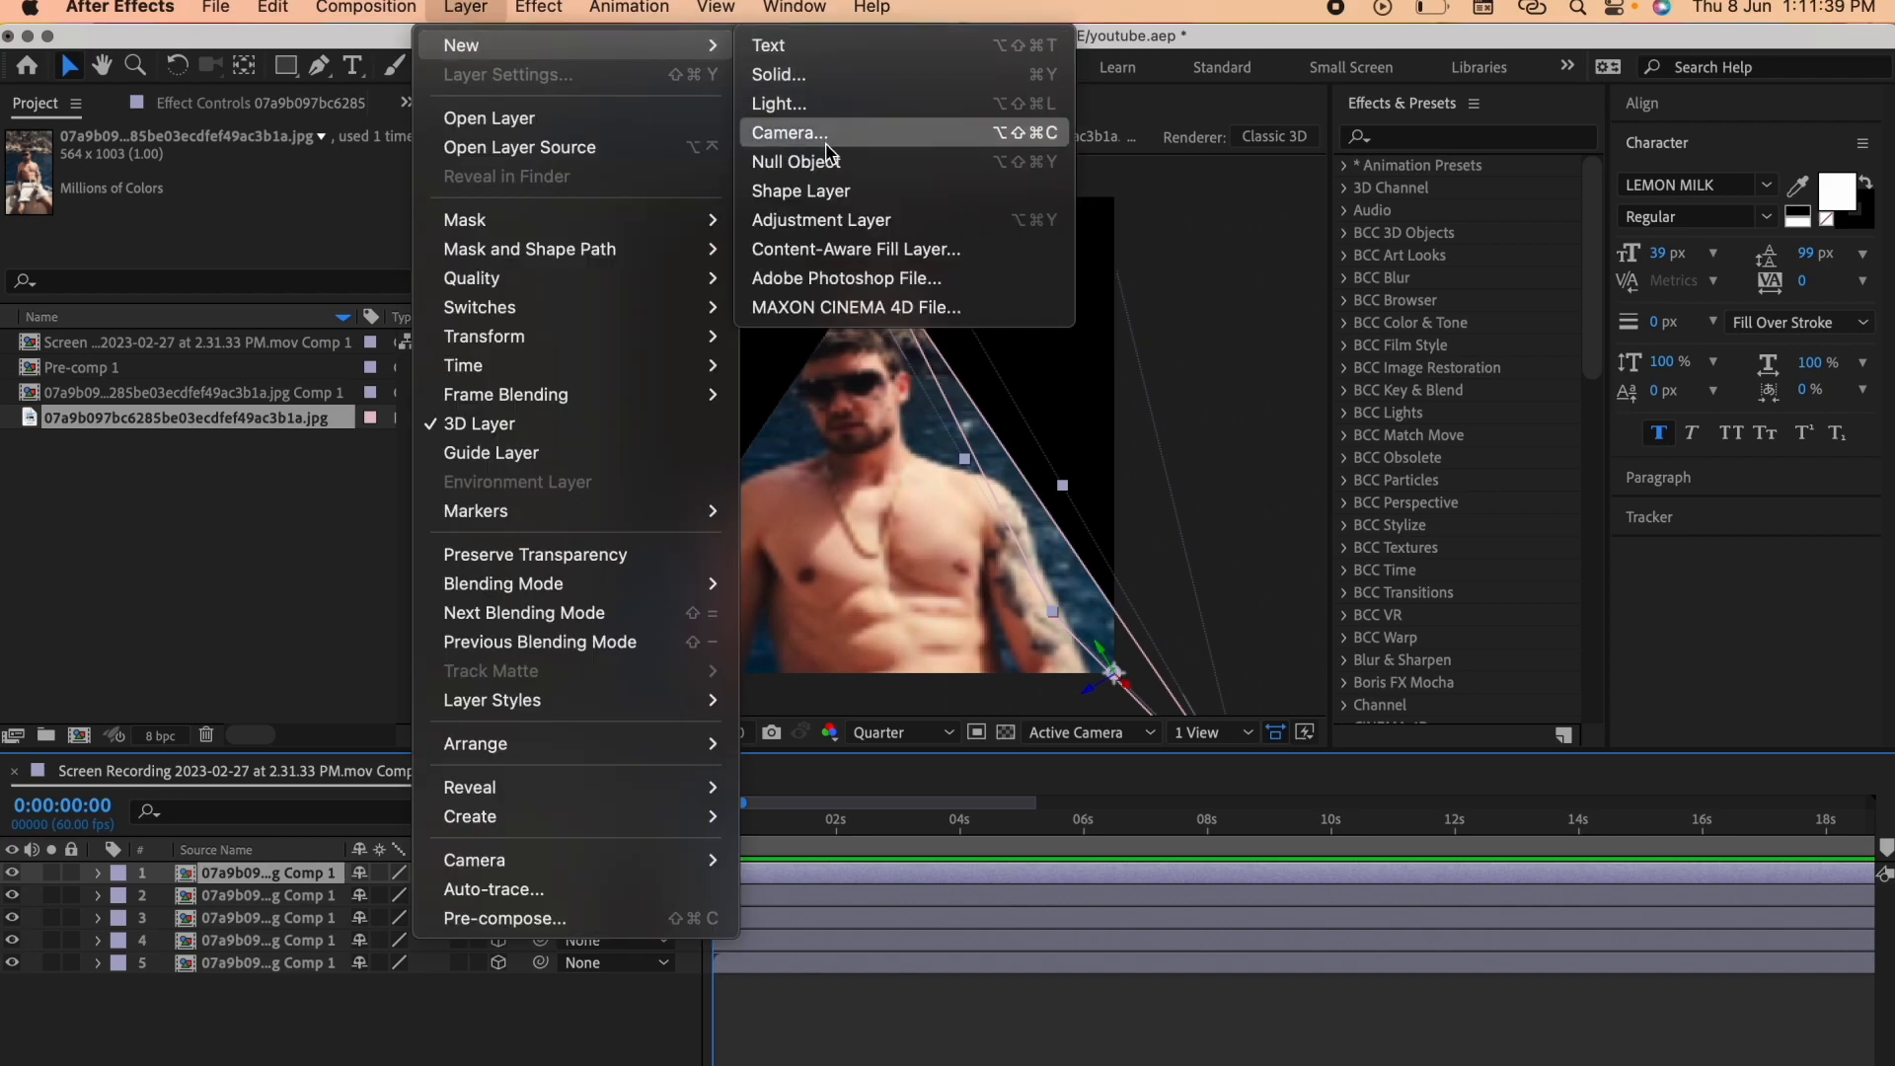
{"action": "left_click", "coordinate": [795, 161]}
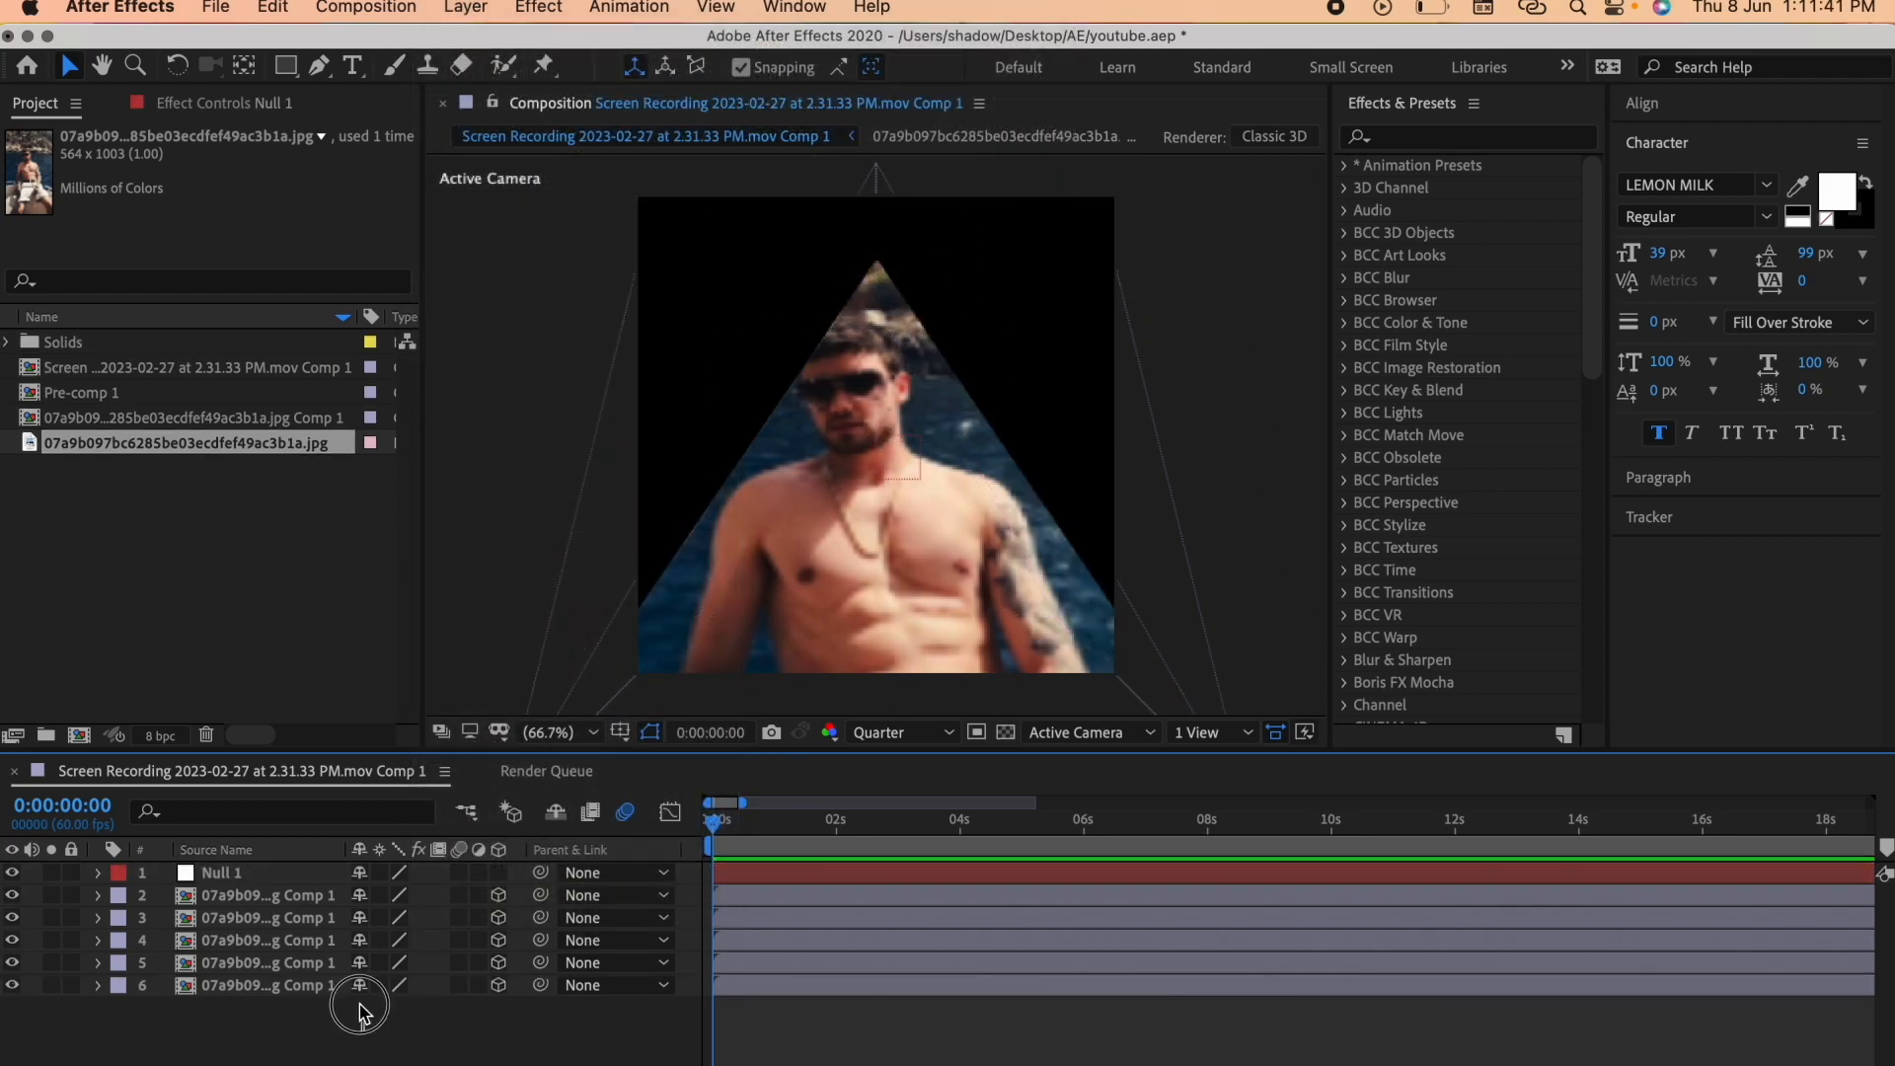